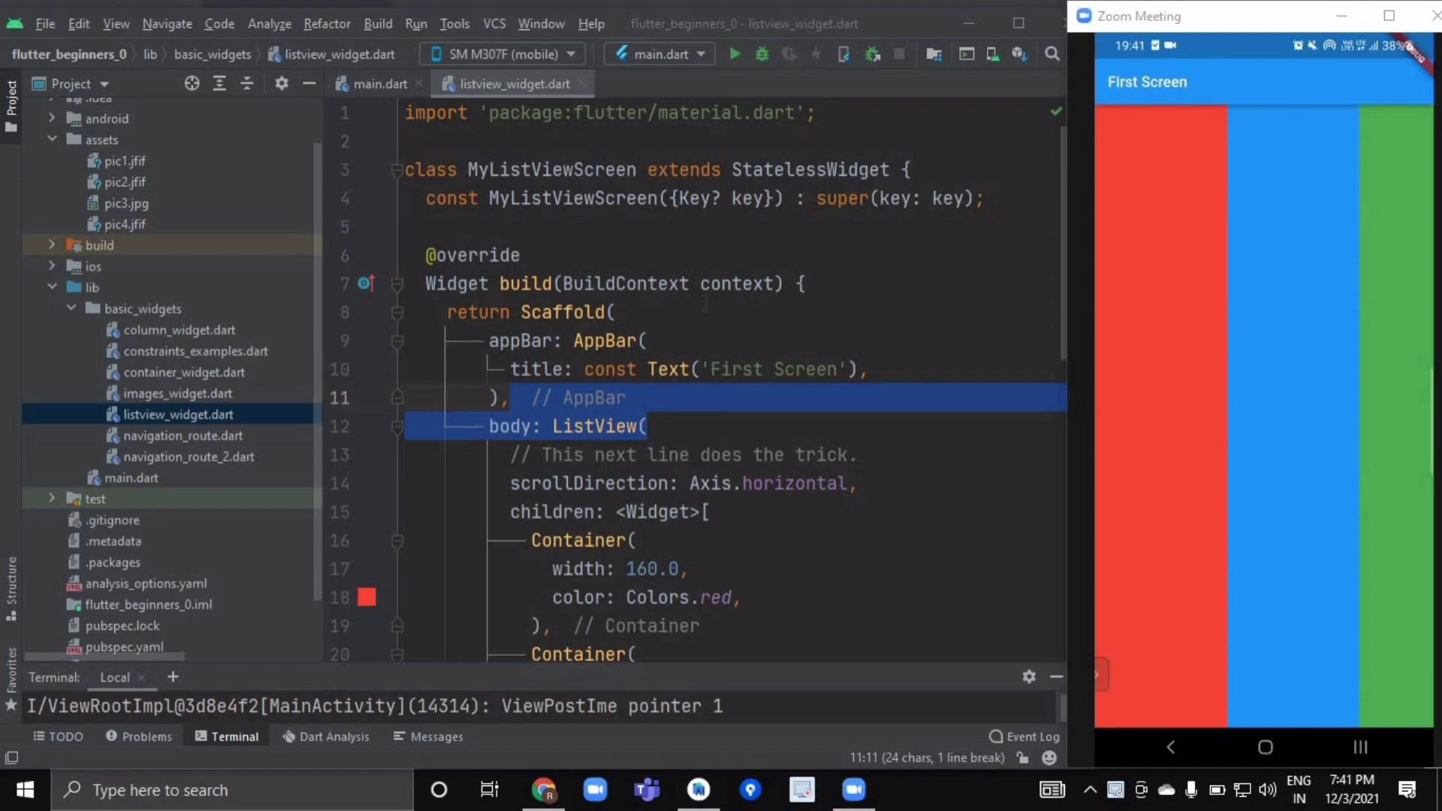
Collapse the Project tool window and scroll through listview_widget.dart's colour-list code
click(11, 92)
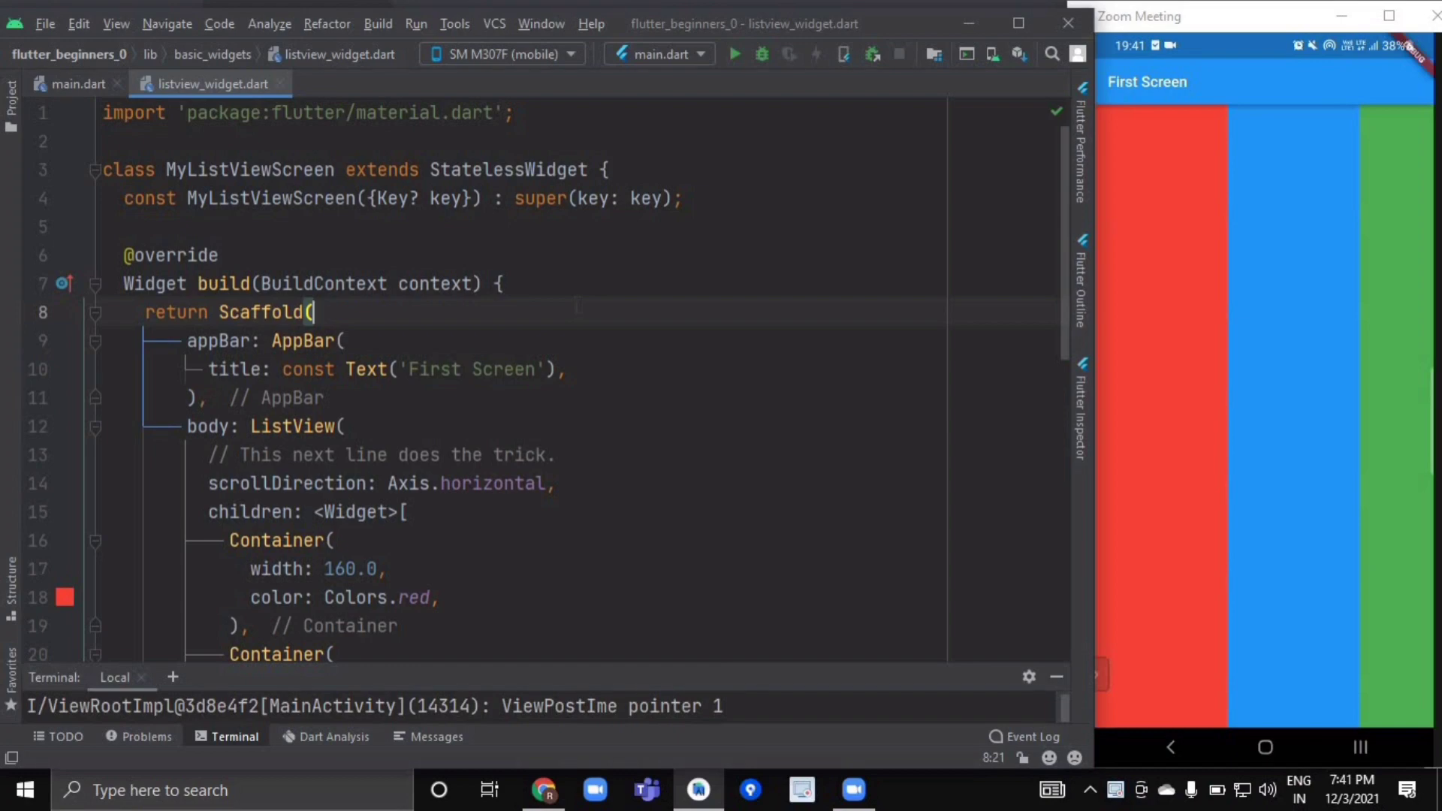
scroll(down, 3)
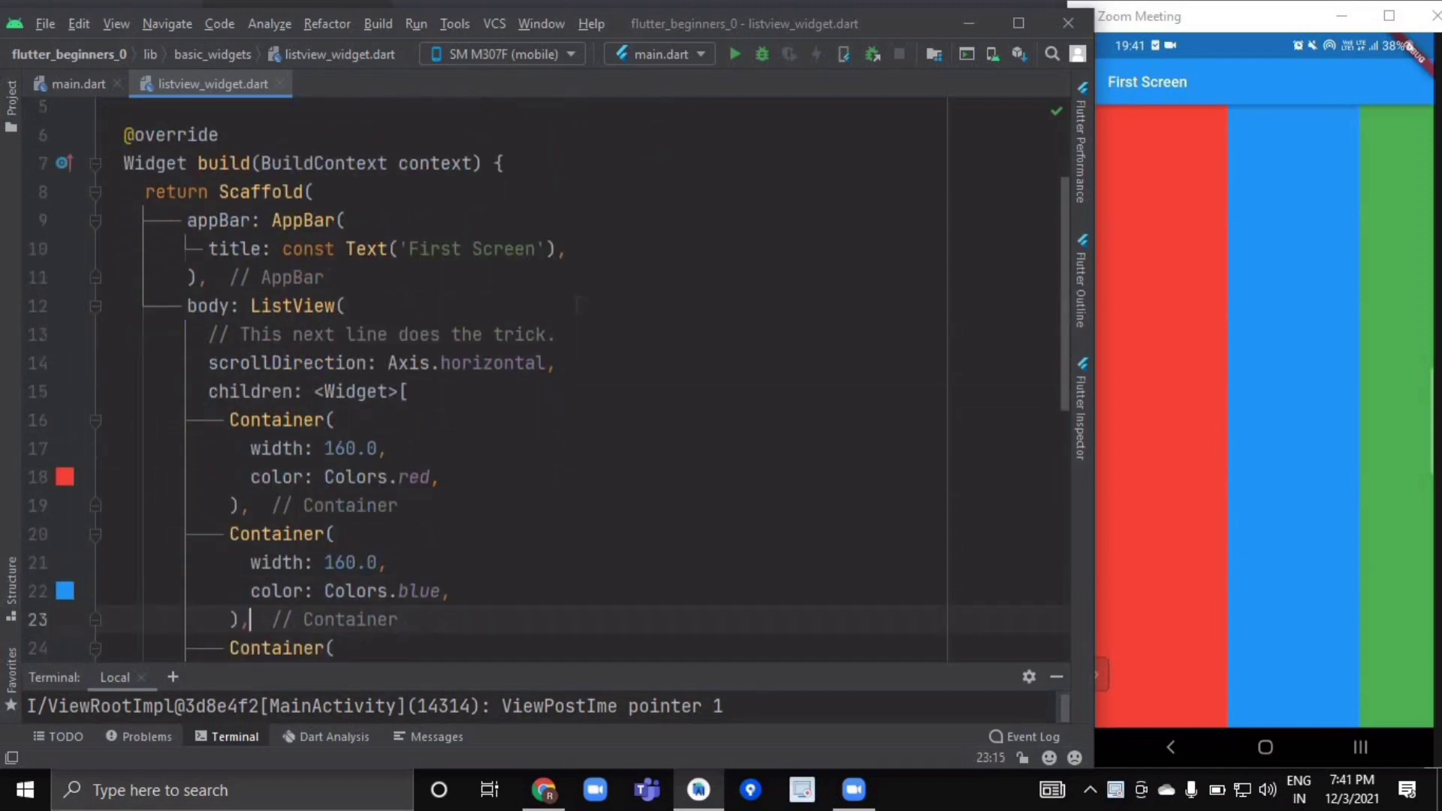
scroll(down, 3)
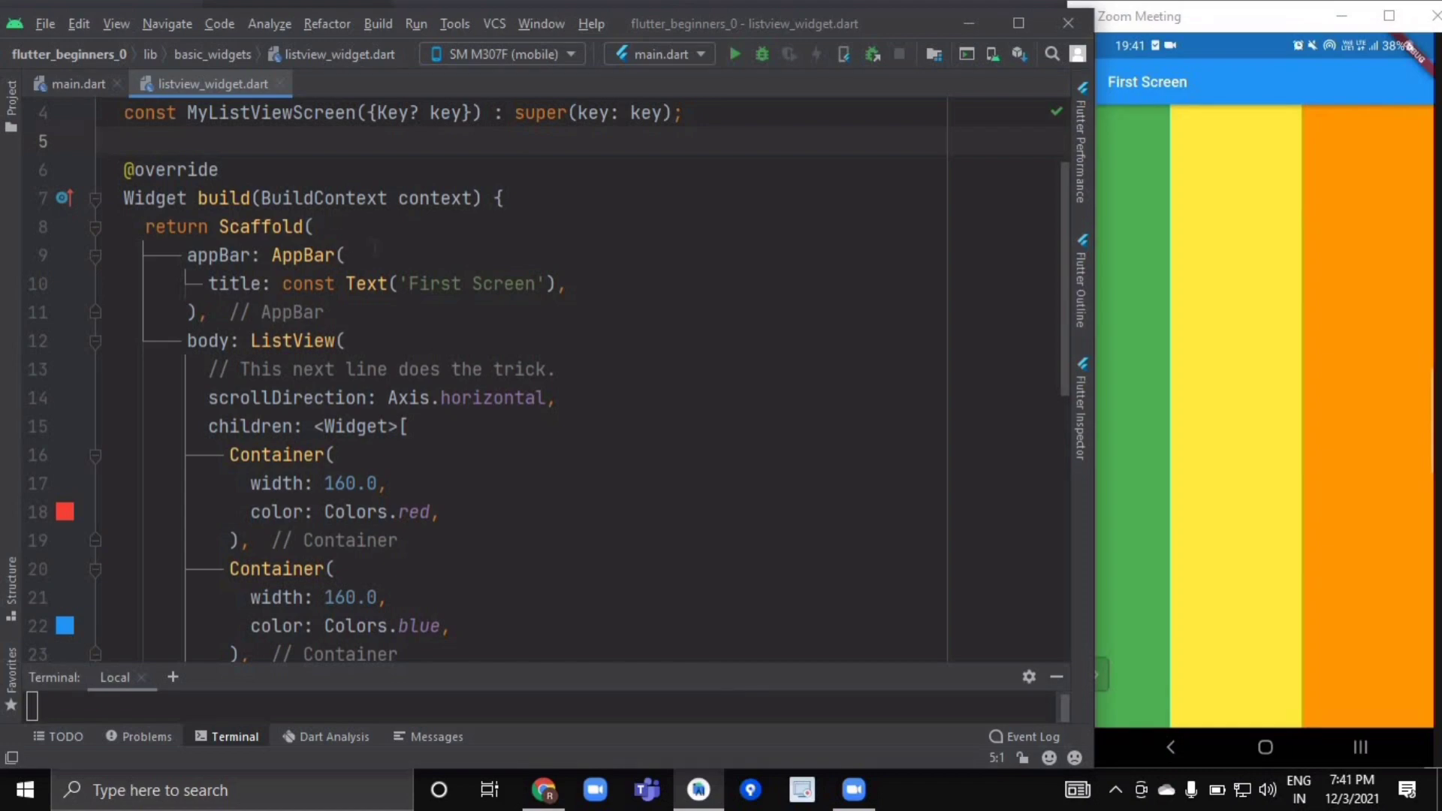
Place the cursor in the body's ListView call and review its children code before editing
click(291, 370)
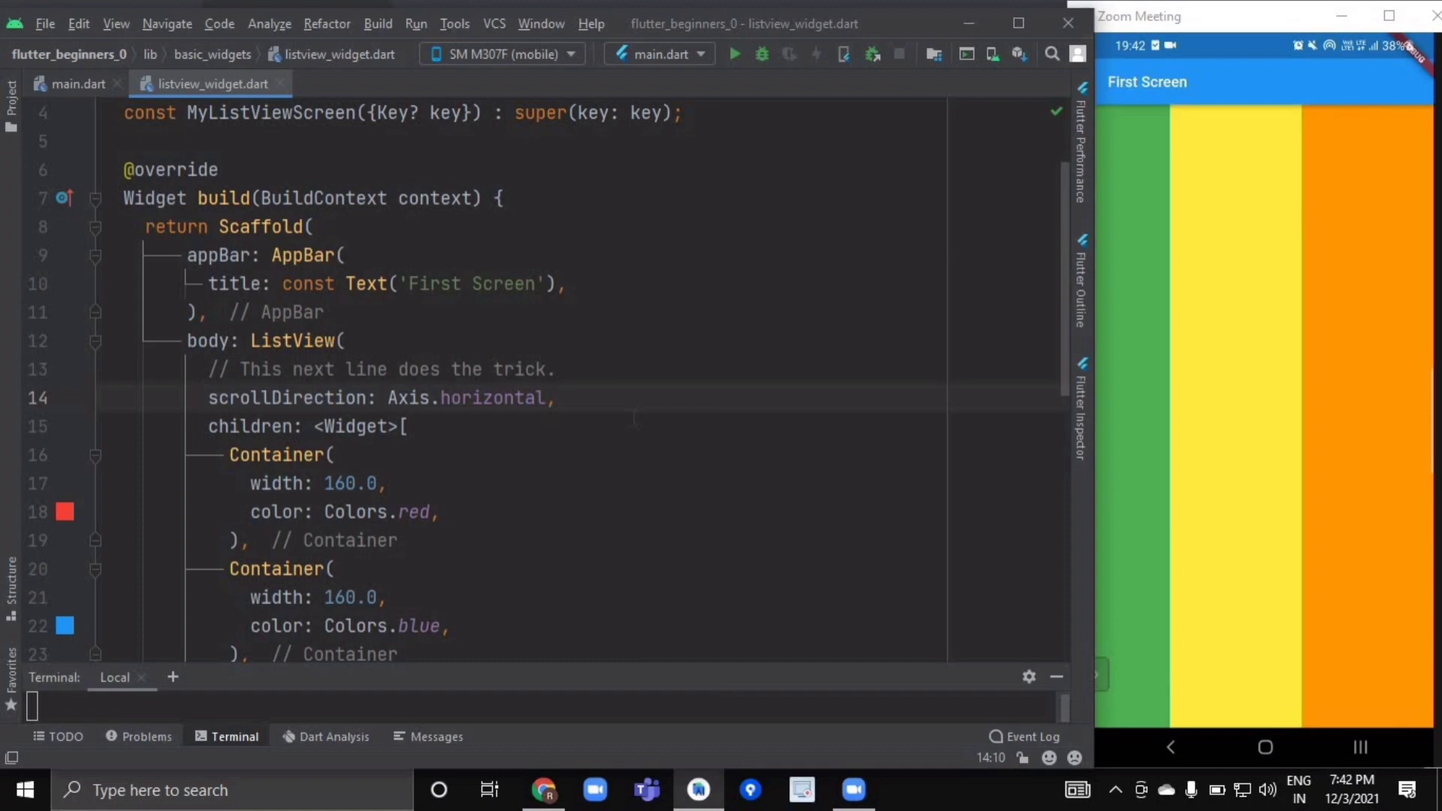
mouse_move(492, 396)
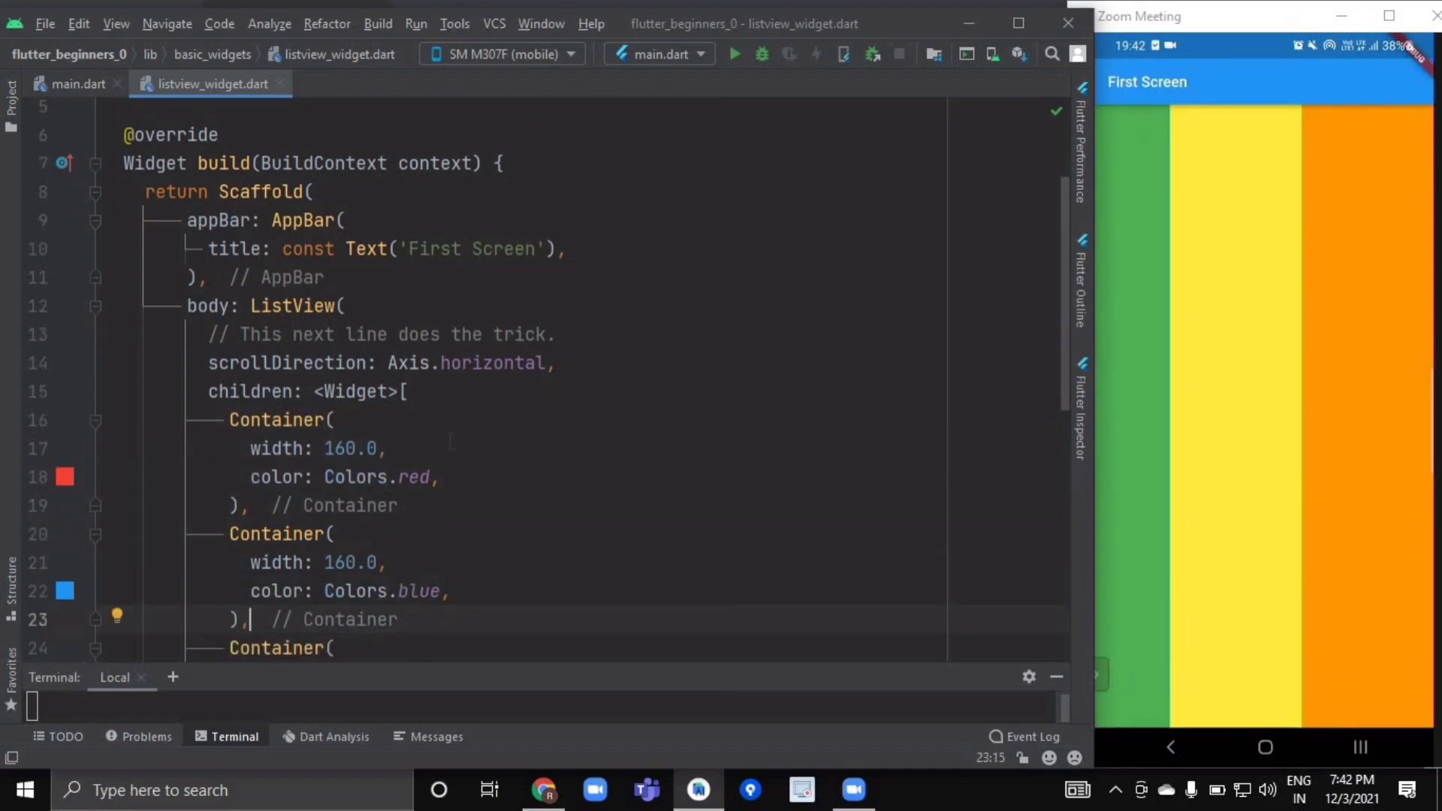
scroll(down, 3)
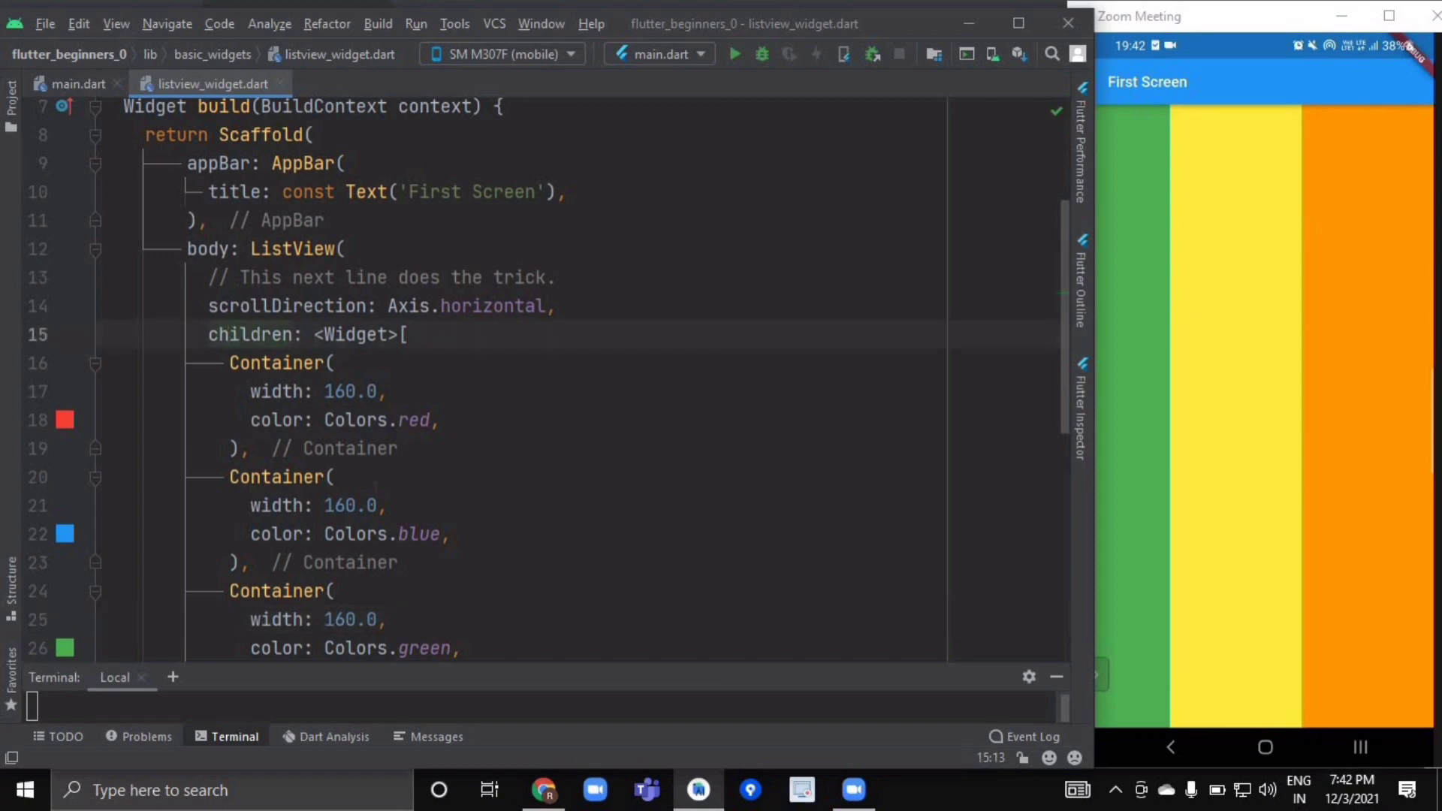
scroll(down, 3)
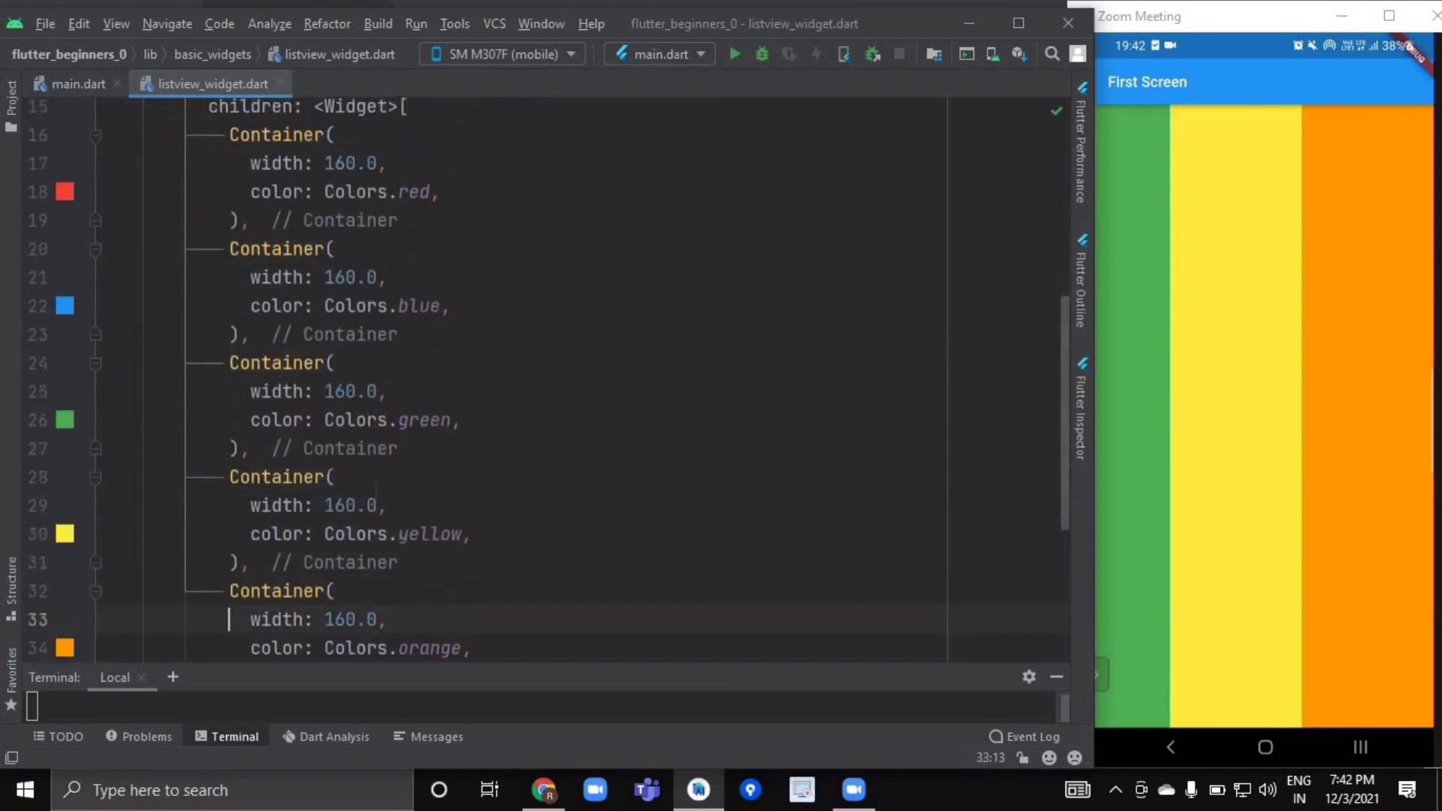
scroll(down, 3)
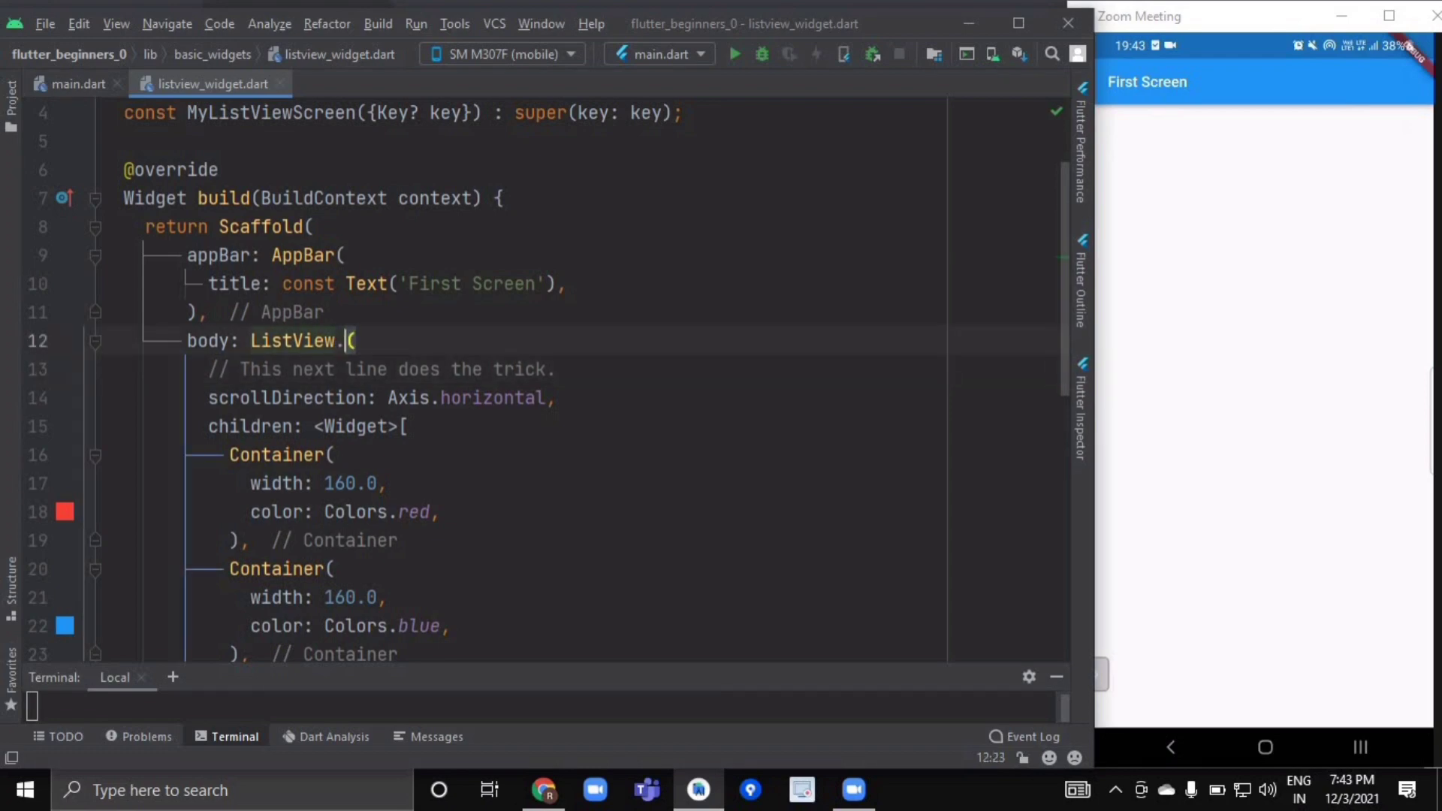
Write ListView.builder with itemCount: 20 returning ListTile(title: Text('Index ' + index.toString()))
text(builder)
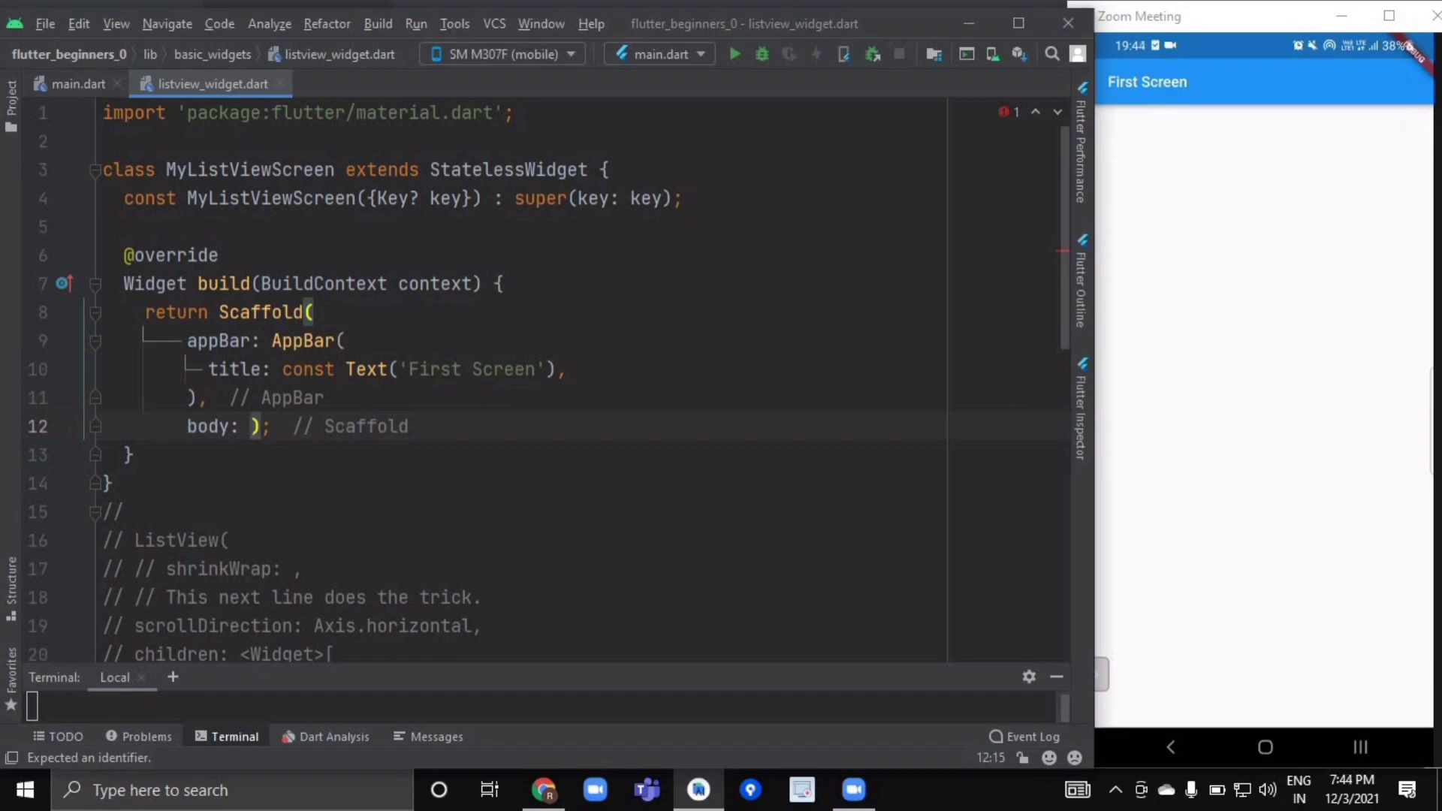
text(LIst)
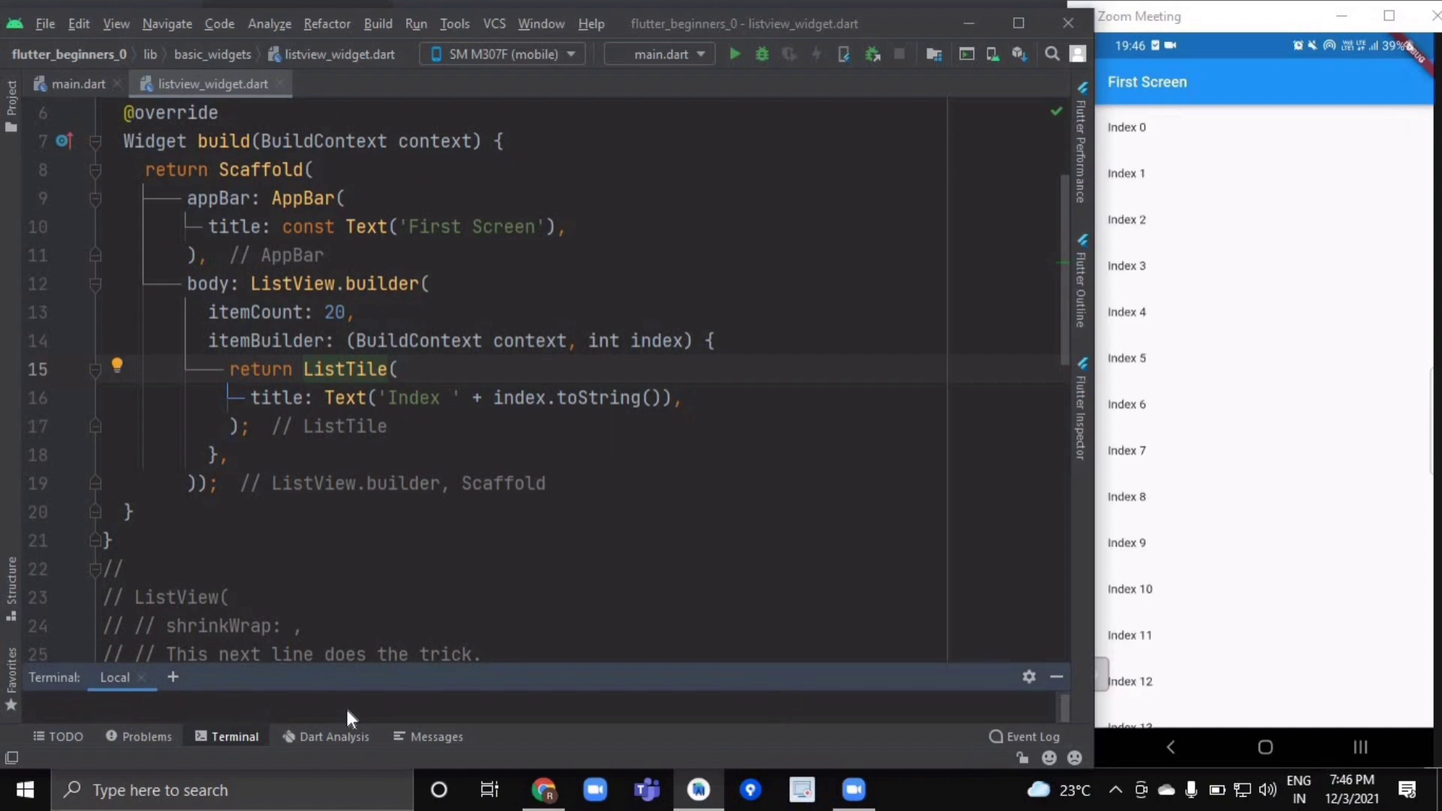
scroll(down, 3)
text(subtitle: ,)
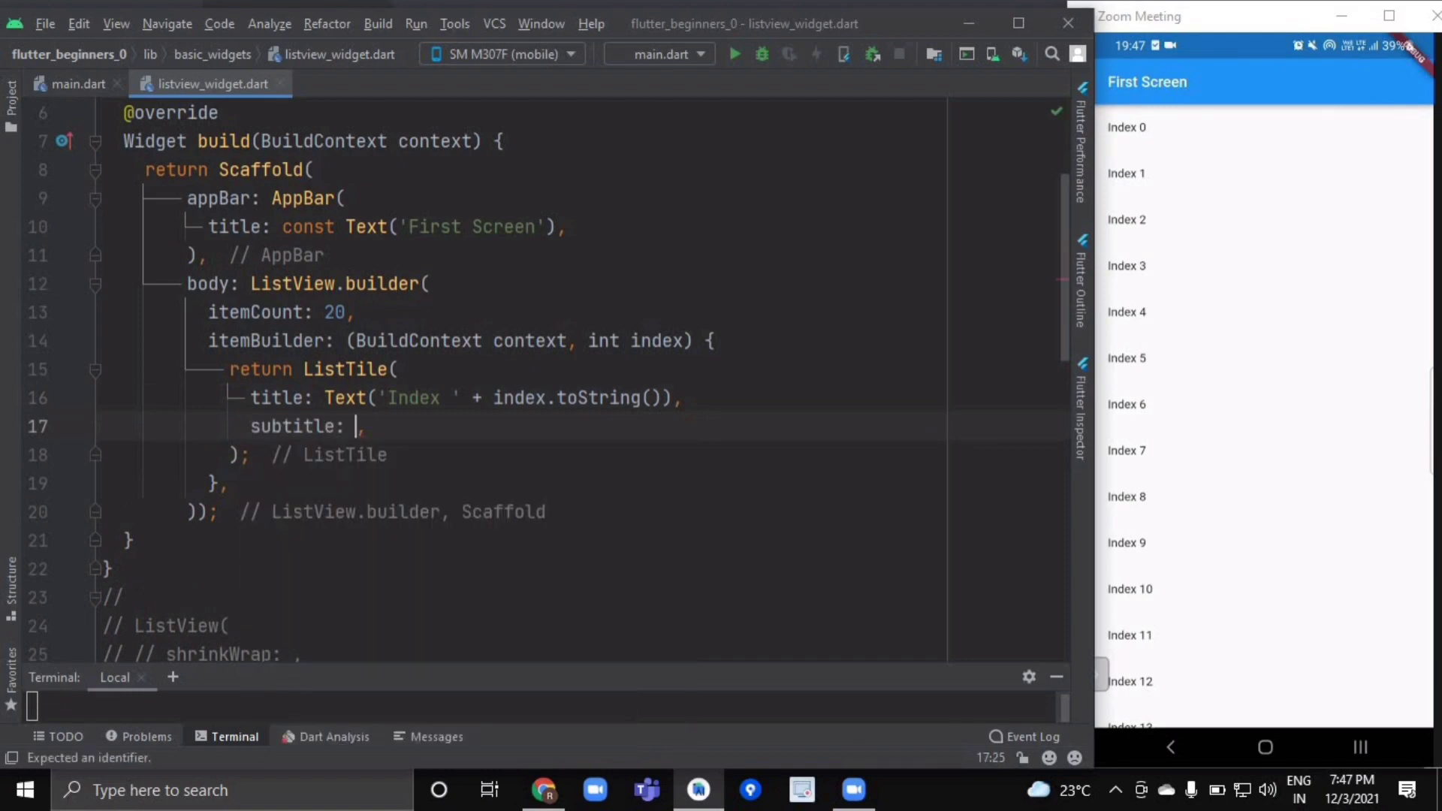
Add subtitle: Text("this is subtitle") to each ListTile
text(T)
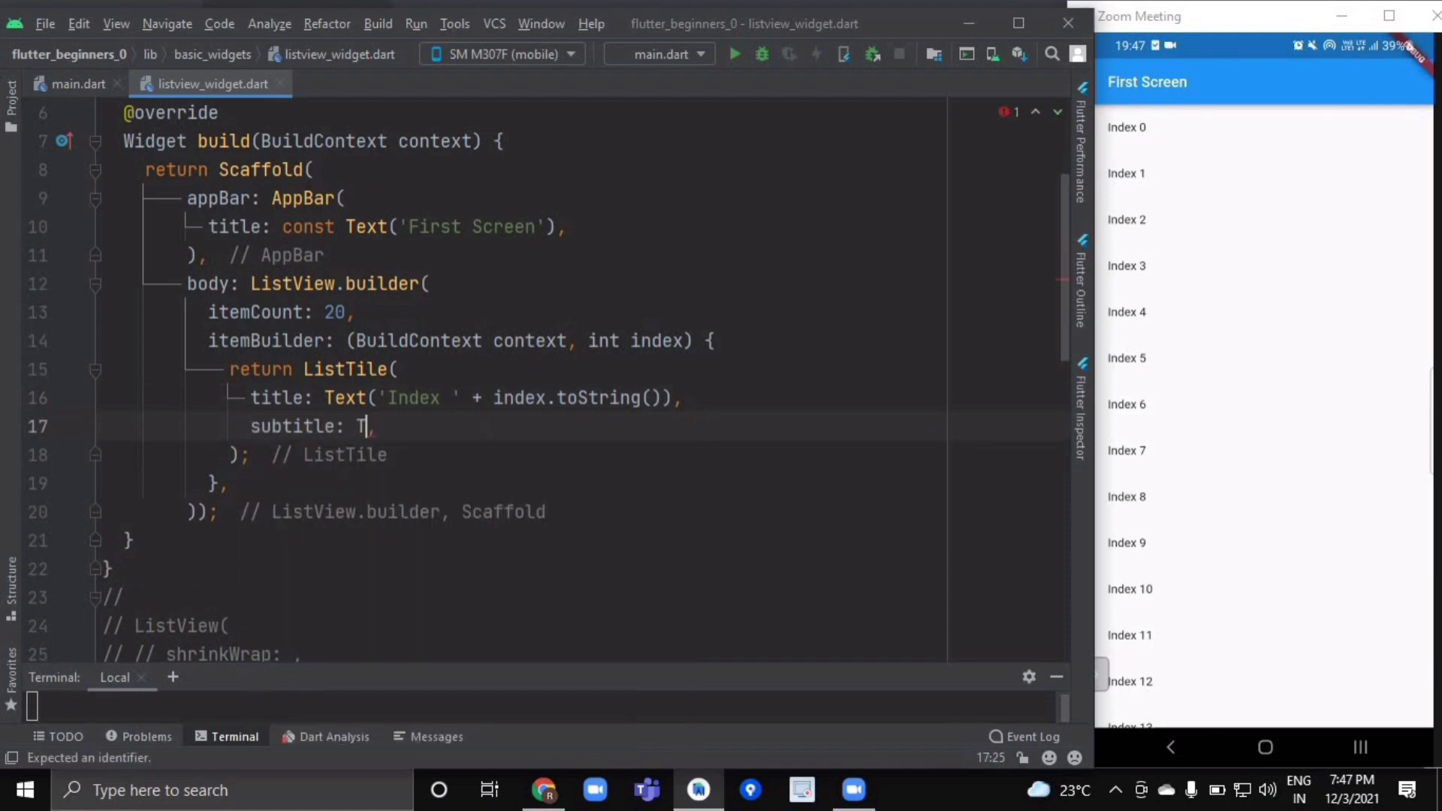
text(ext(')
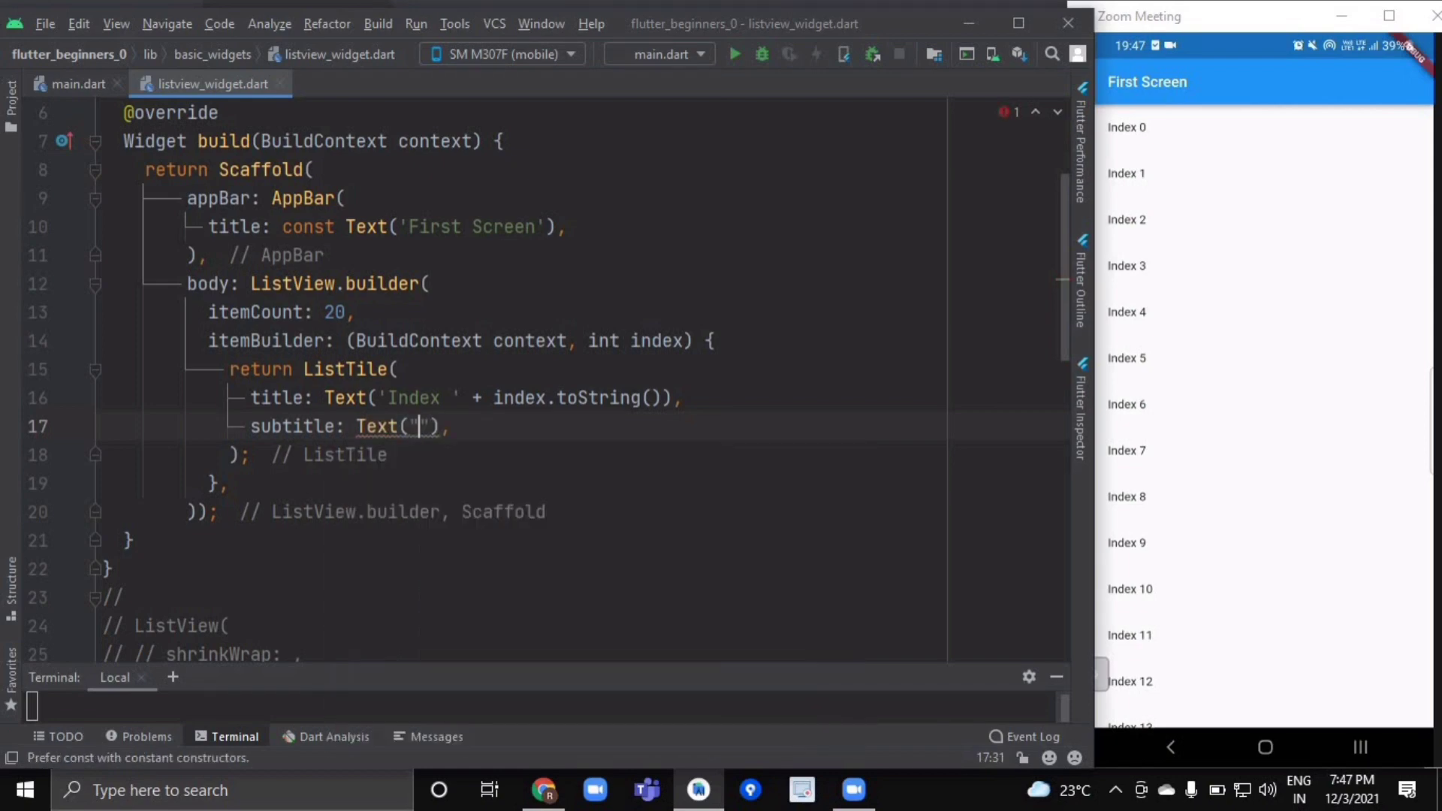
text(this i)
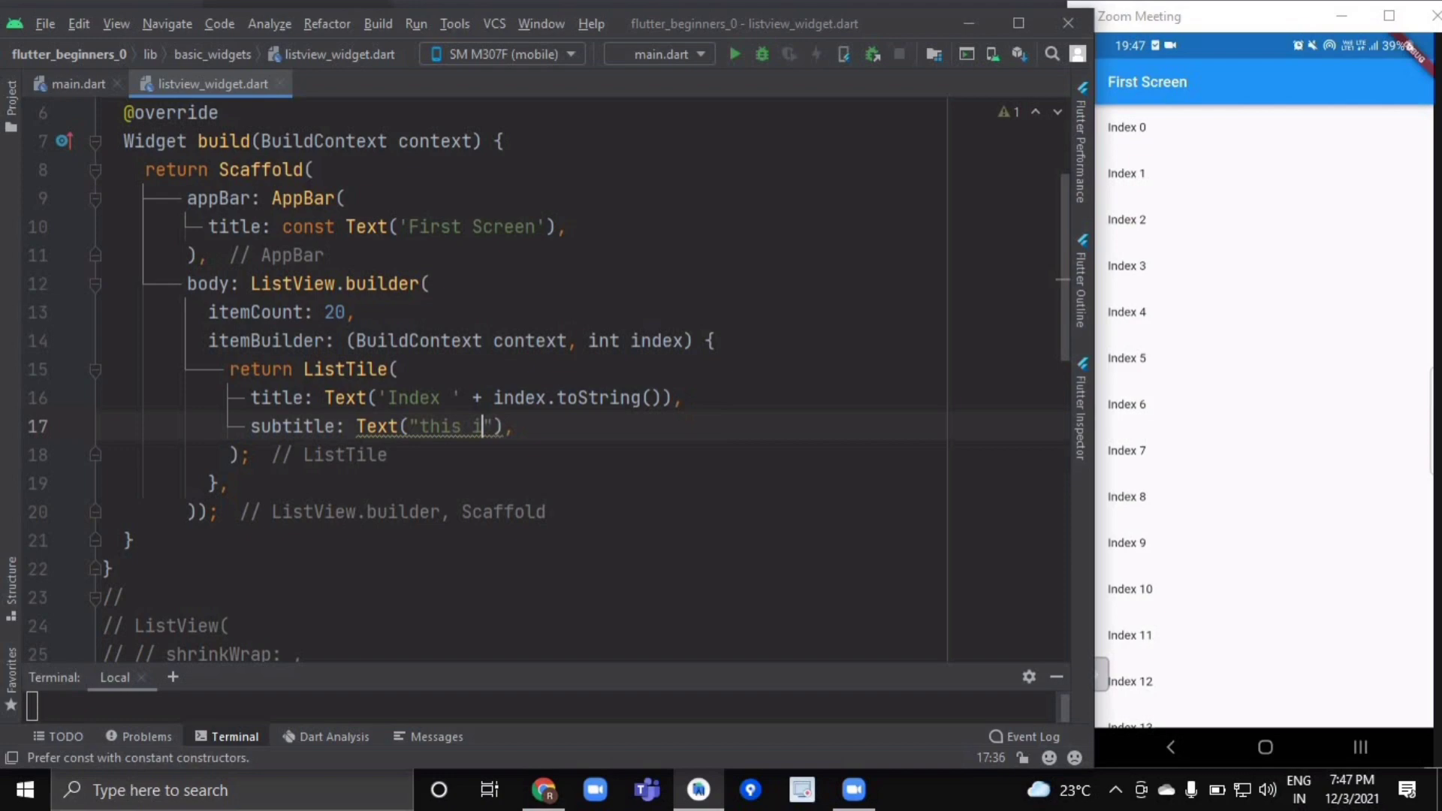
text(s subtitle)
text(trailing: ,)
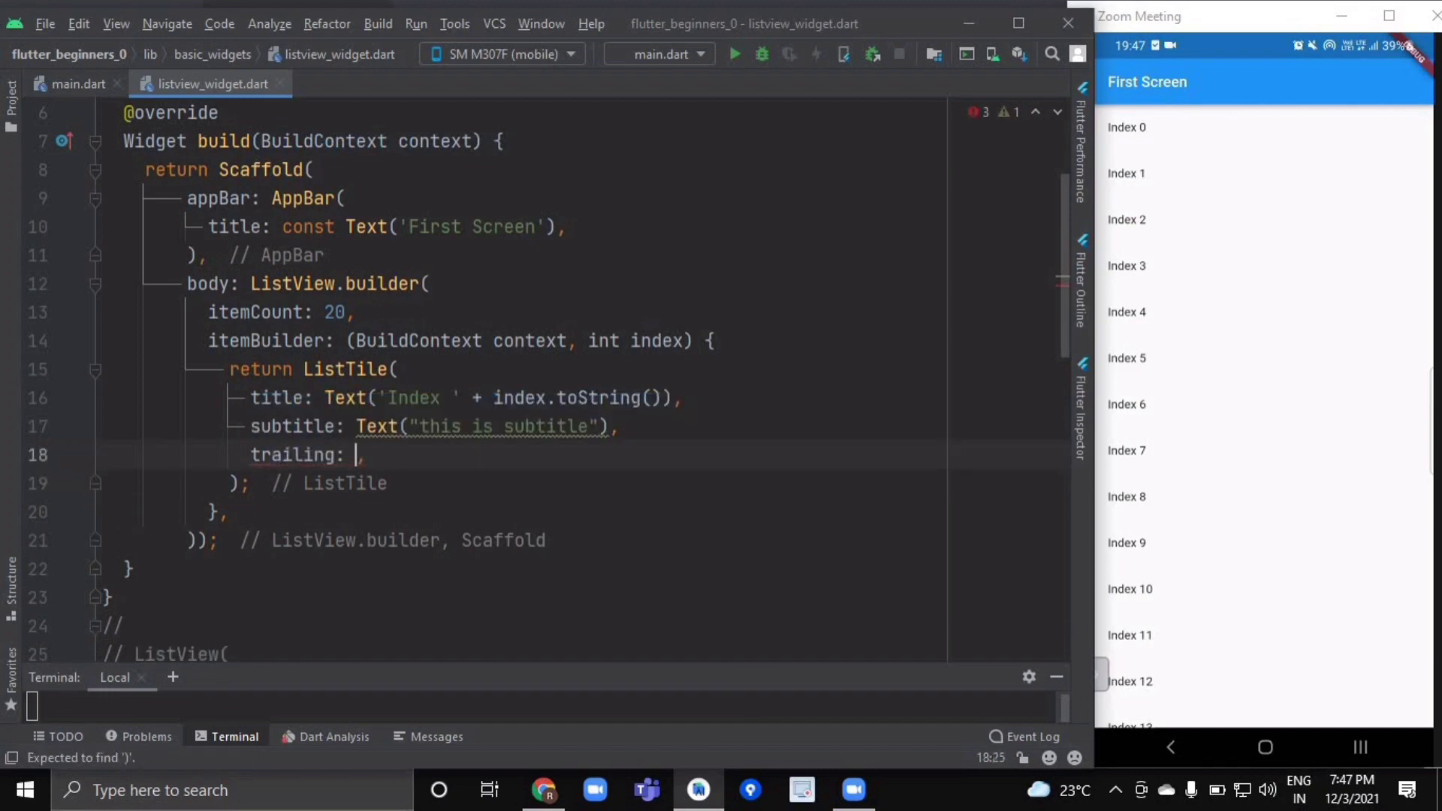
Add trailing: Icon(Icons.like) to the ListTile
text(Icon()
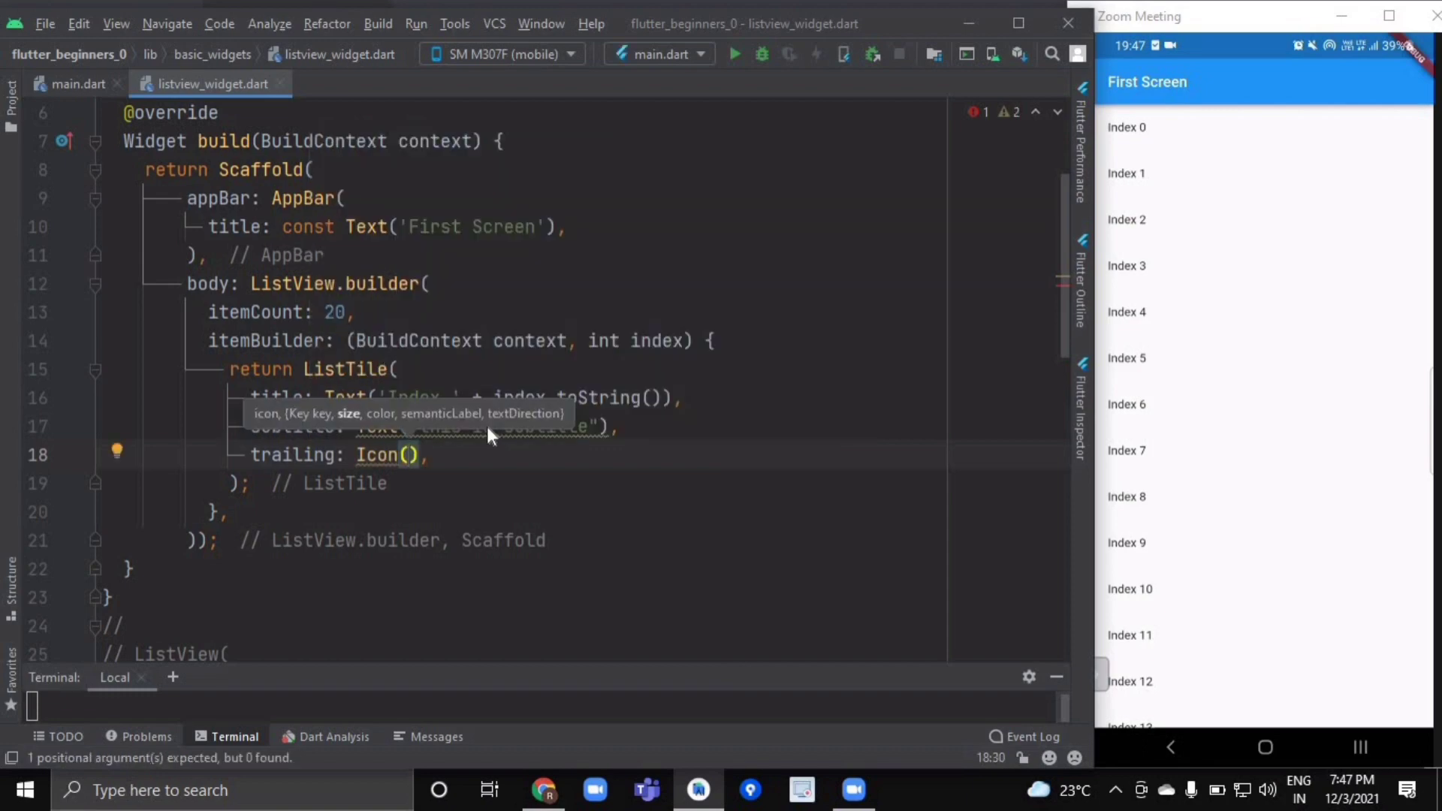
text(Icons)
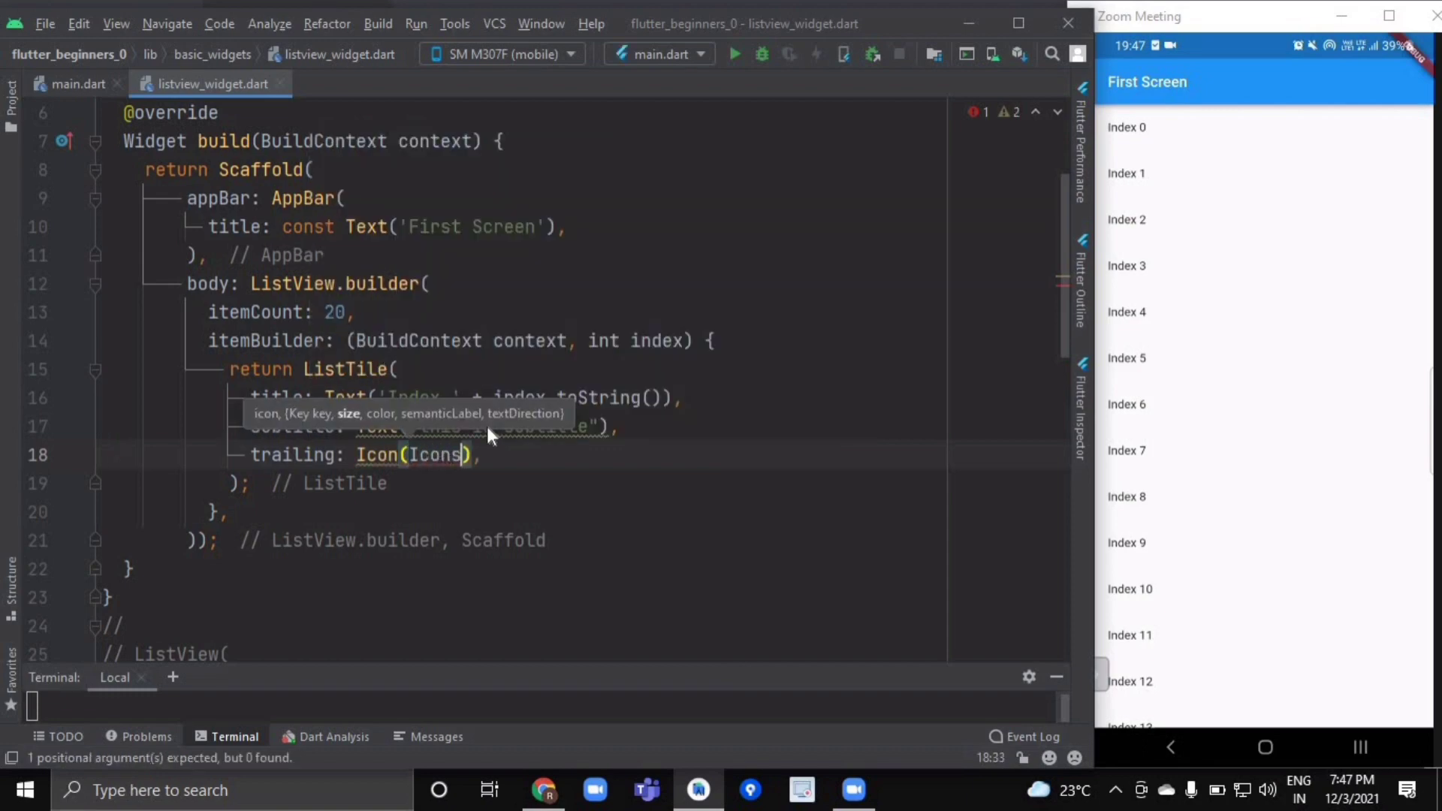
text(.like),)
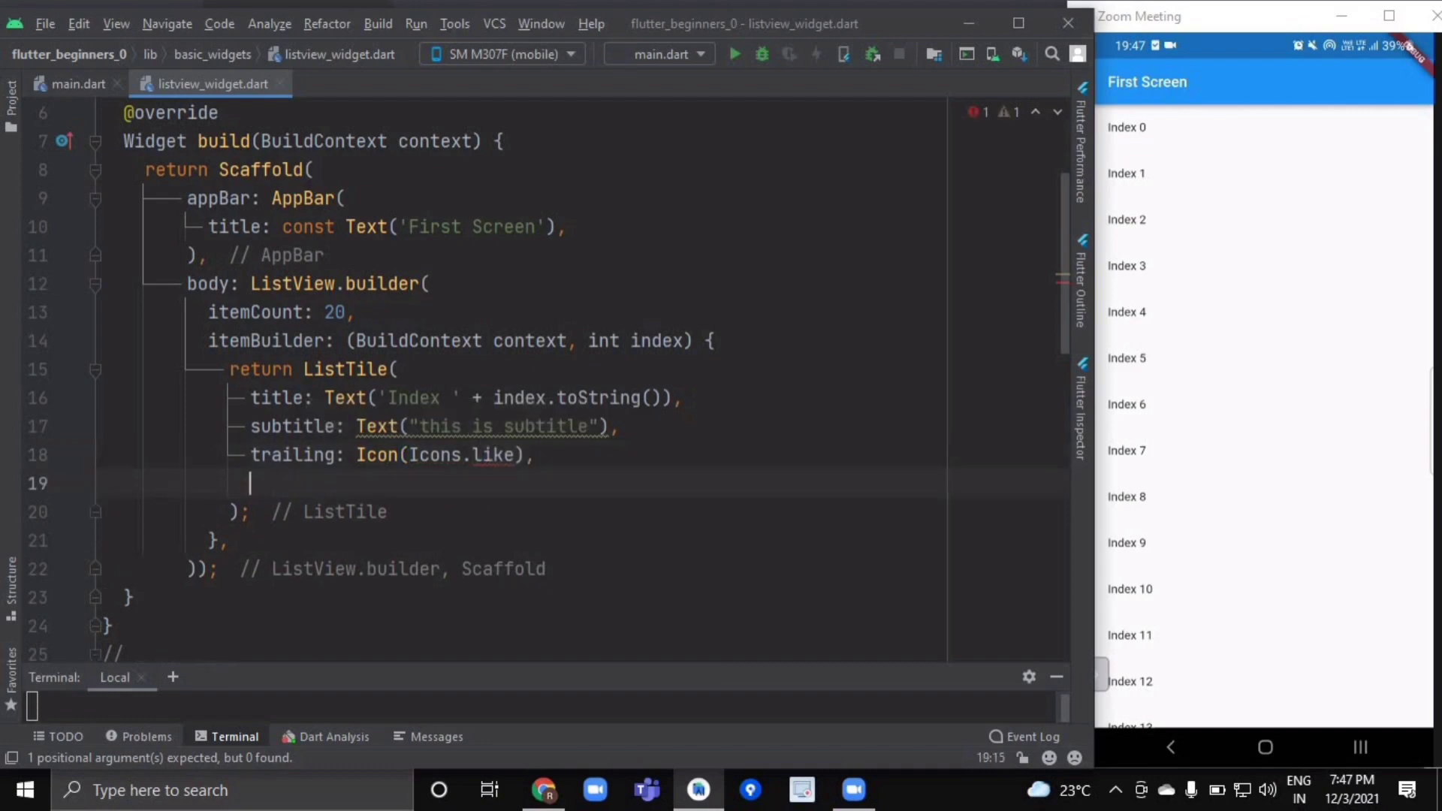
Add leading: Icon(Icons.home) to the ListTile
text(lea)
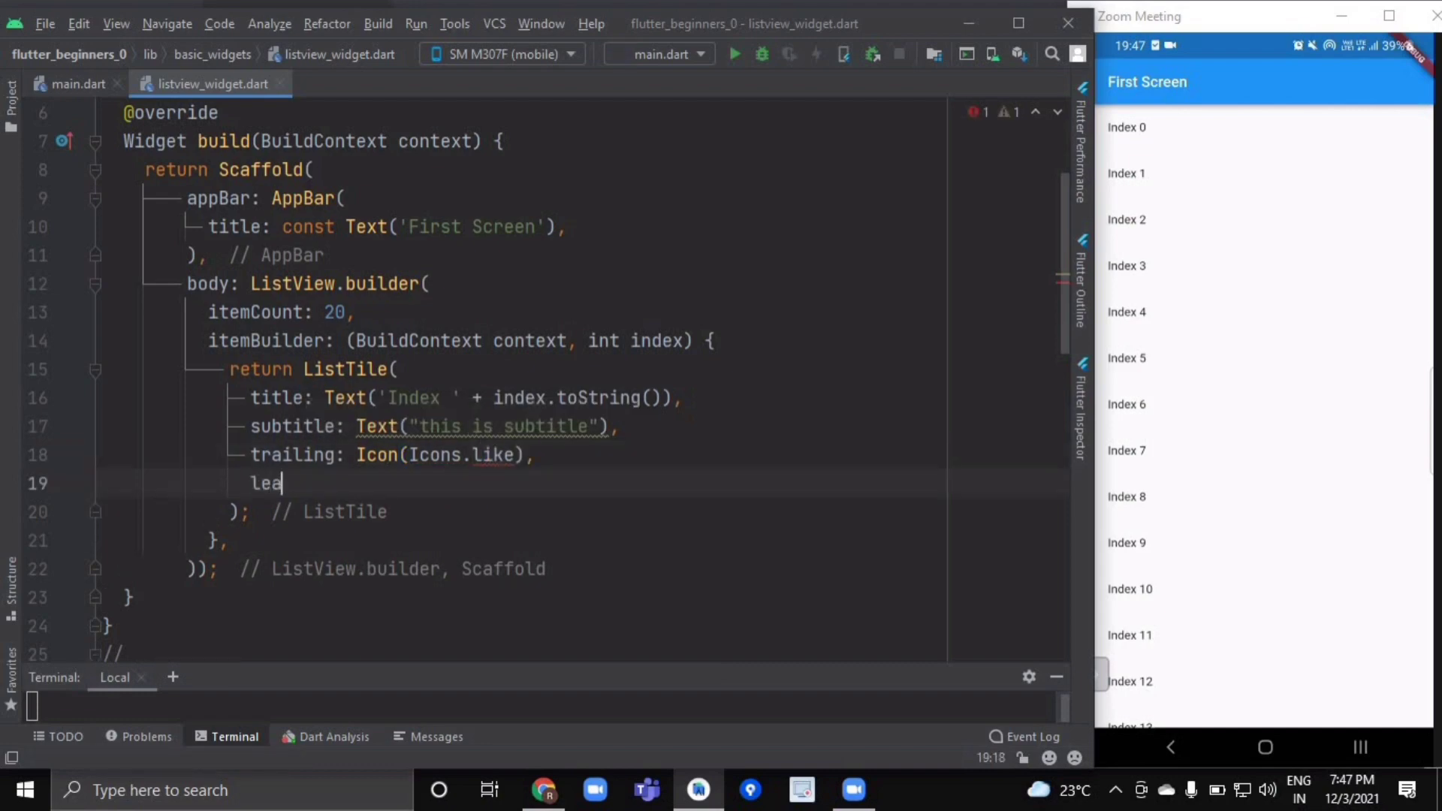
text(ding: Ico,)
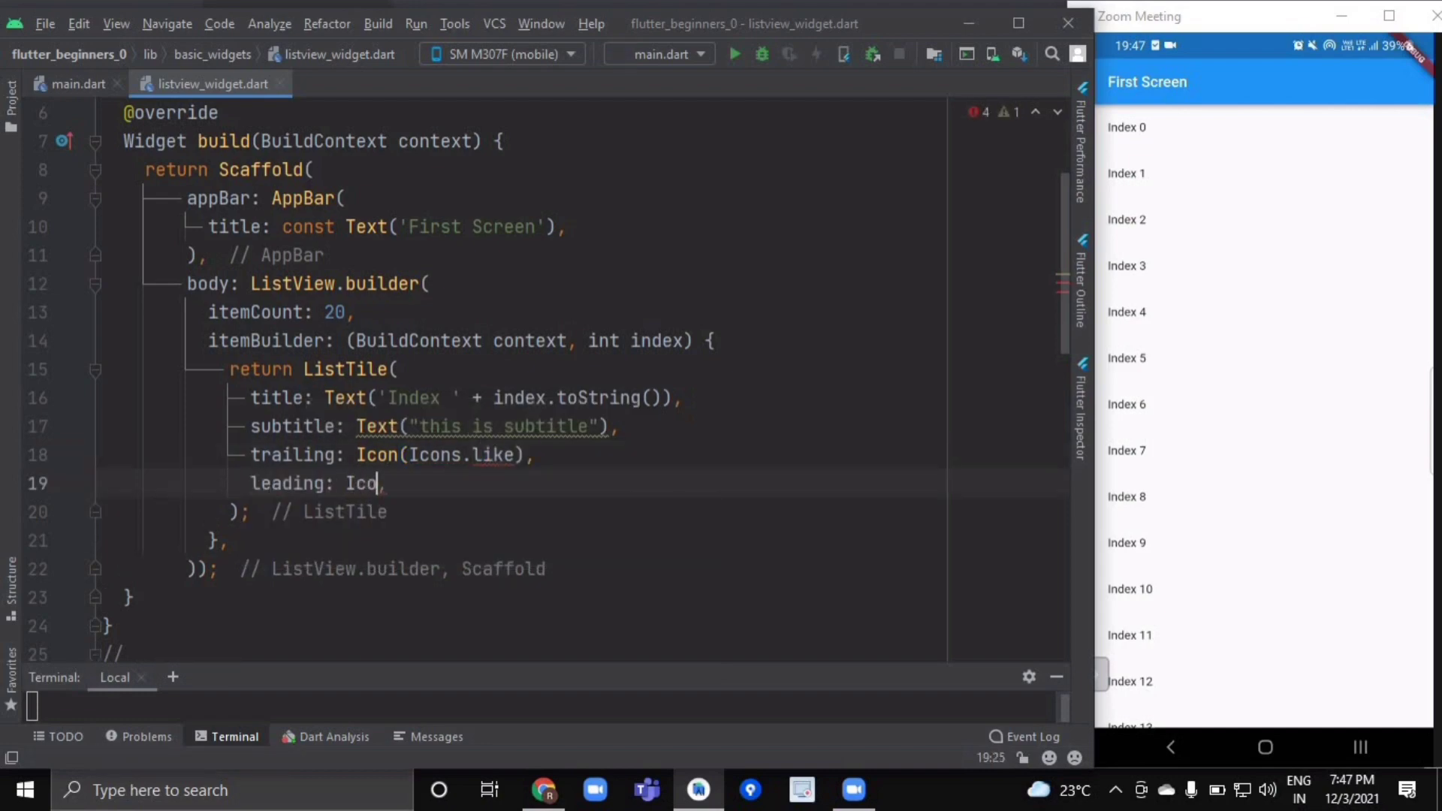
text(n(Icons))
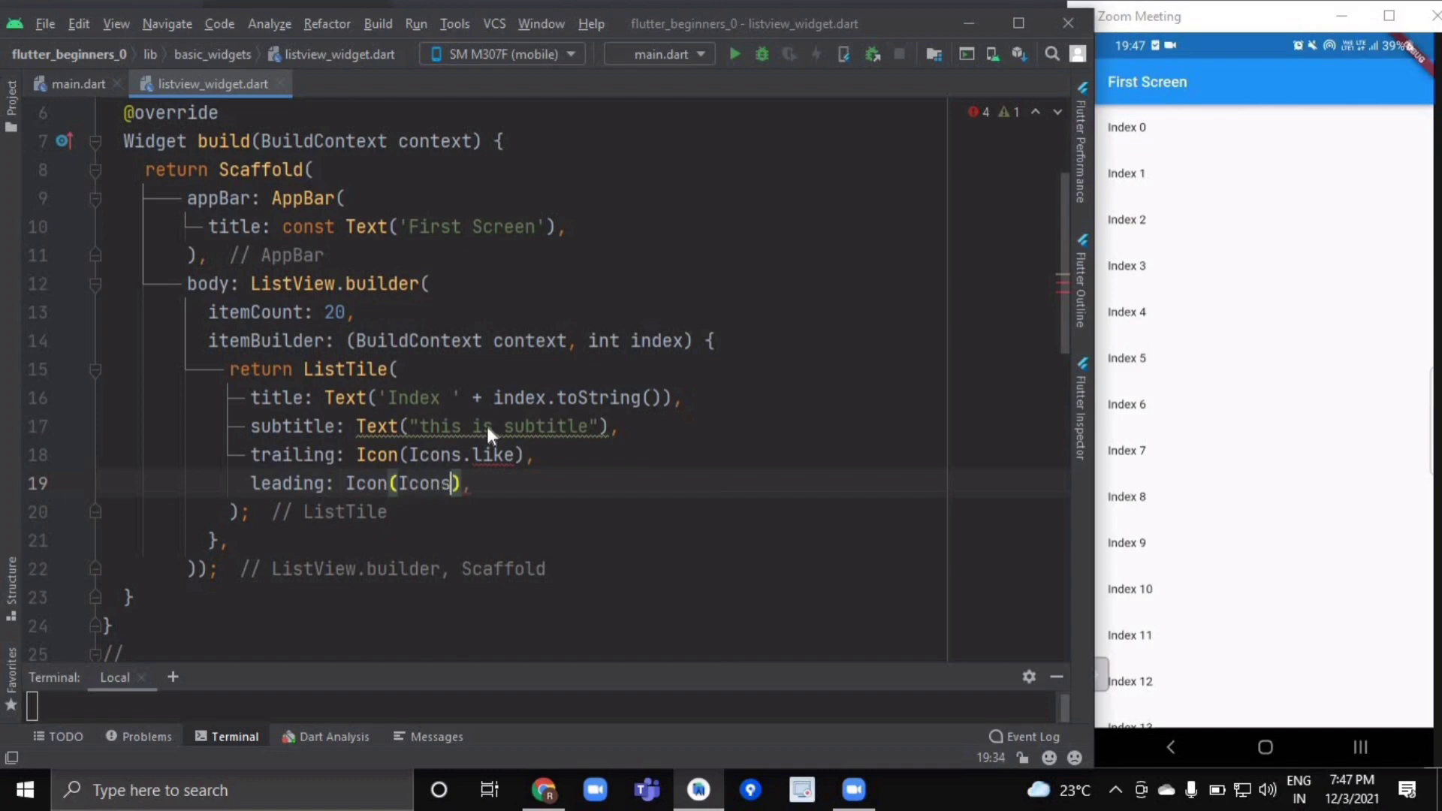
text(.)
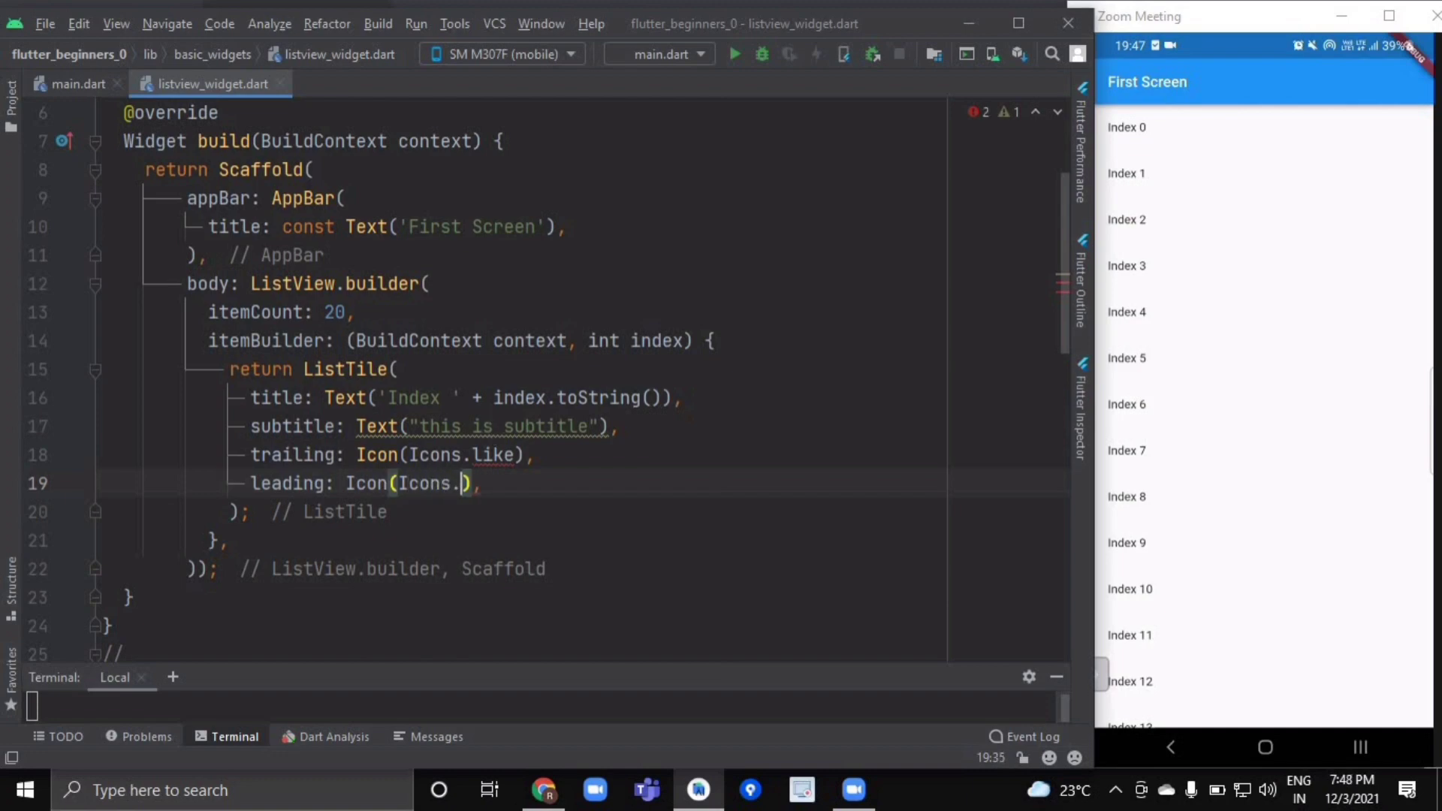
text(home)
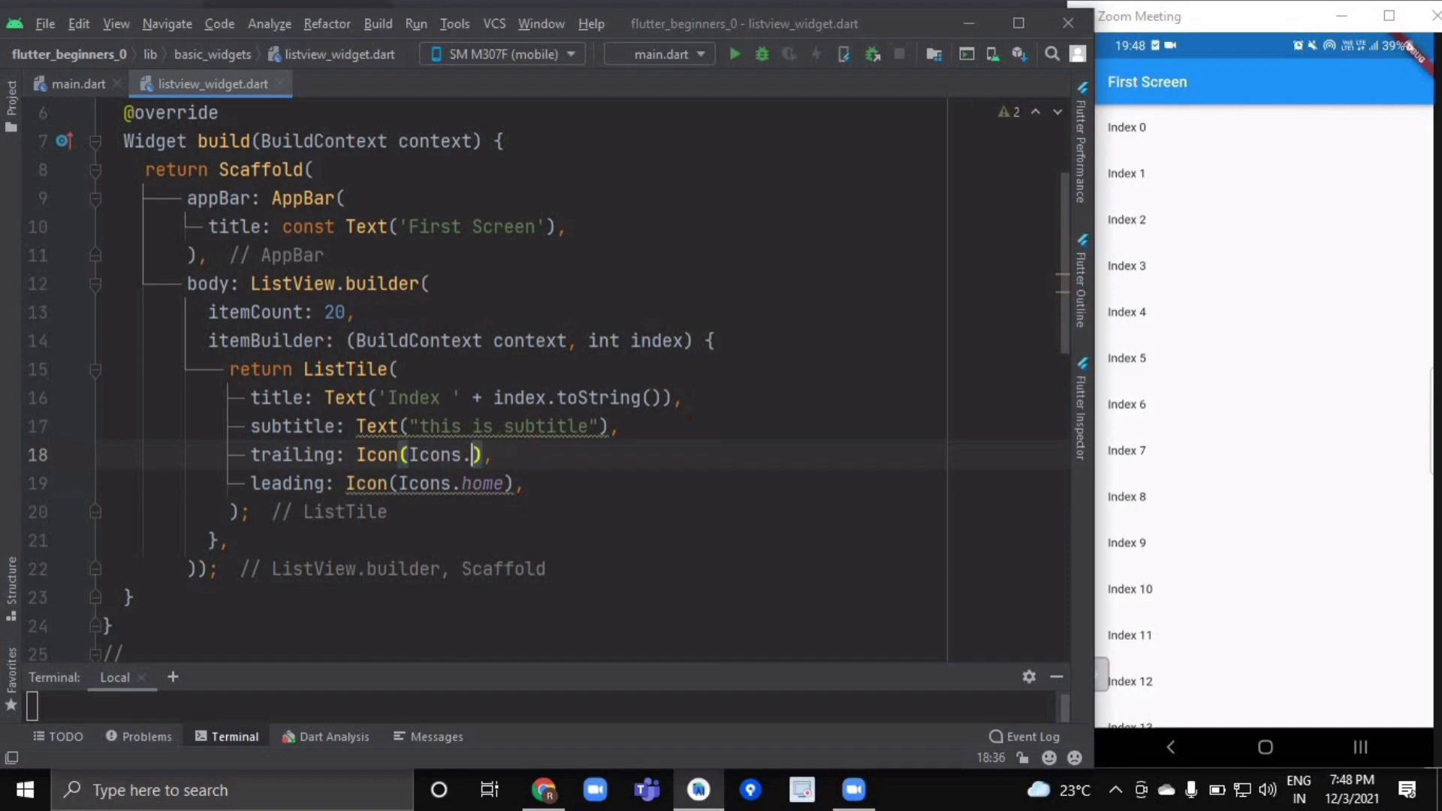
Set the trailing icon to Icons.money and add isThreeLine: true to the ListTile
text(door)
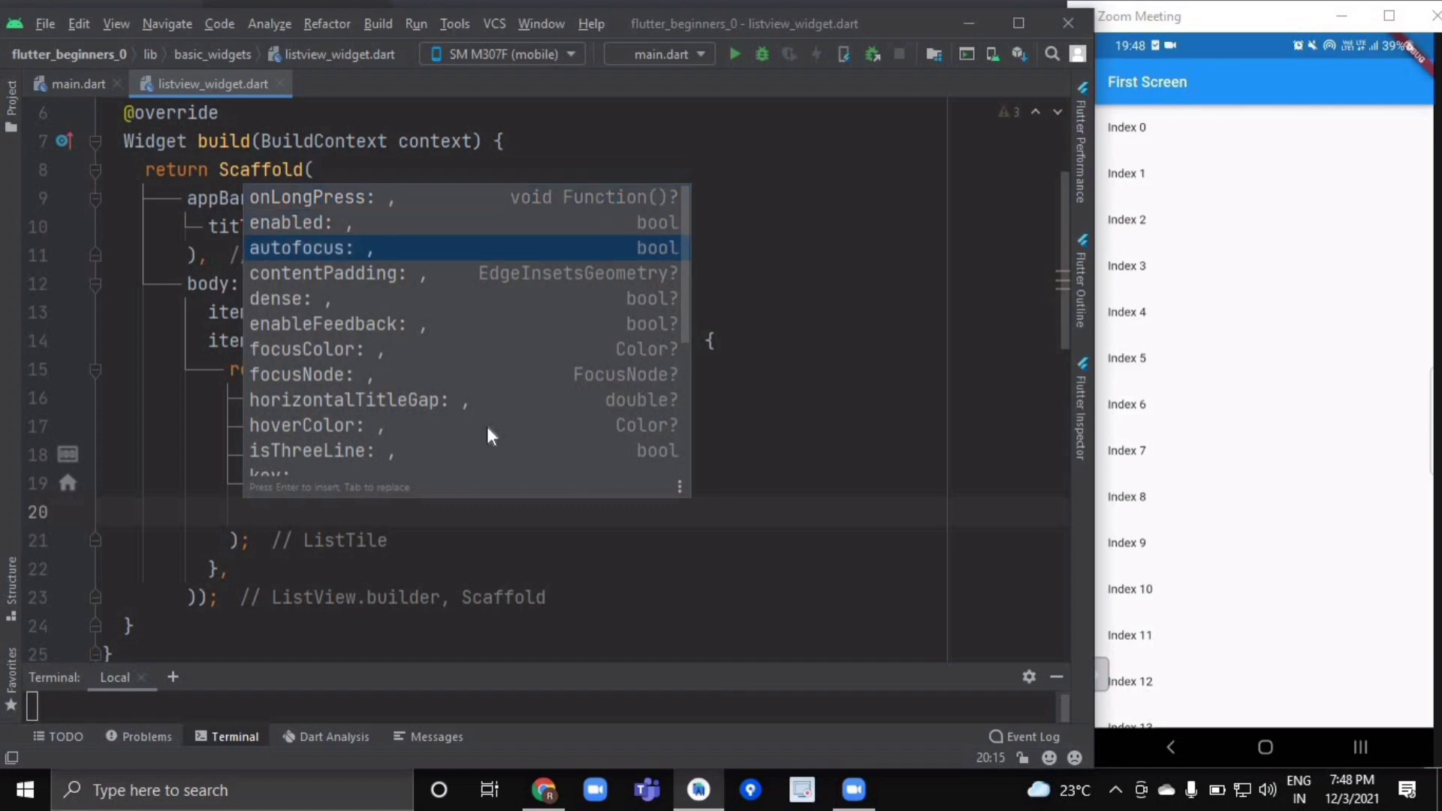
scroll(down, 3)
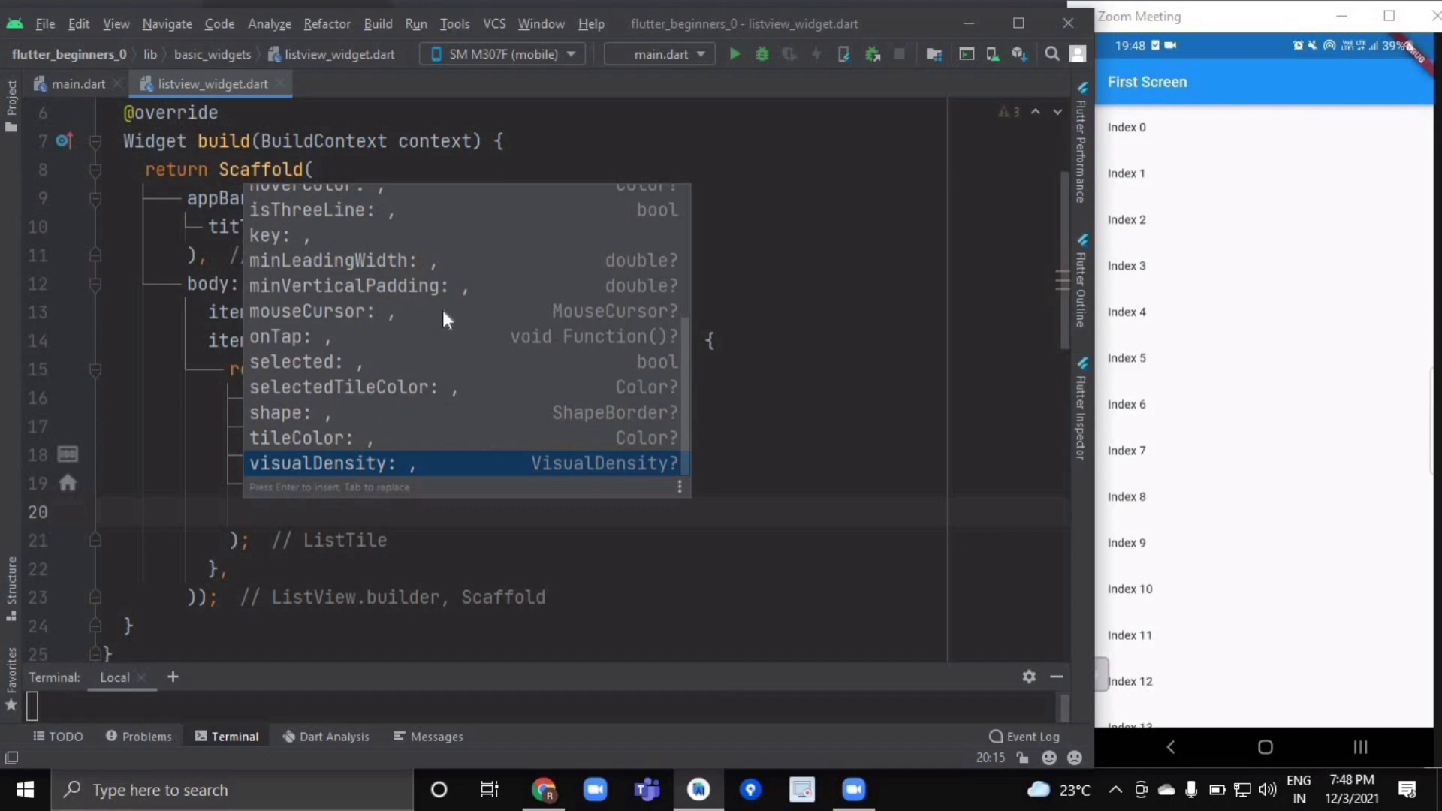
text(key: ,)
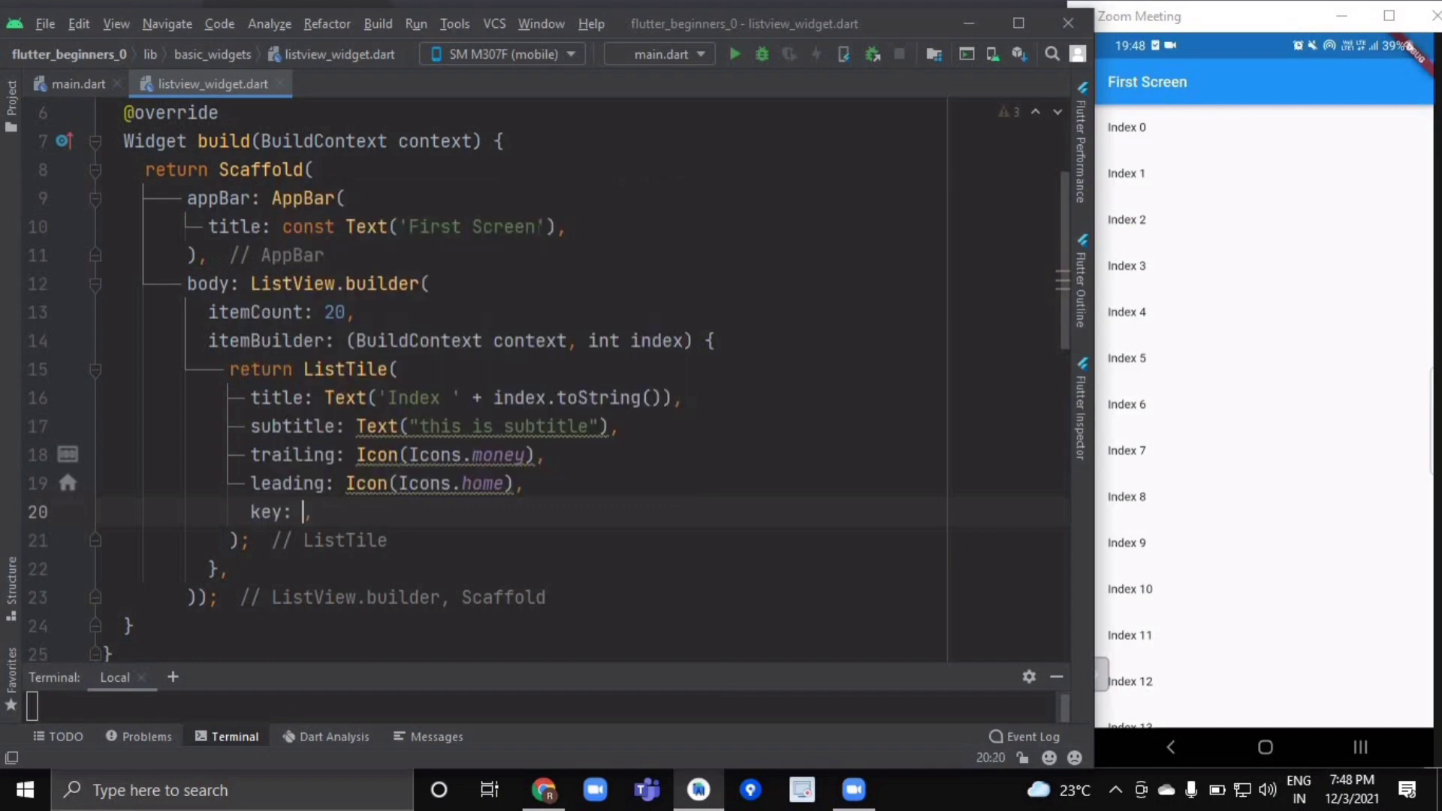
text(isThreeLine)
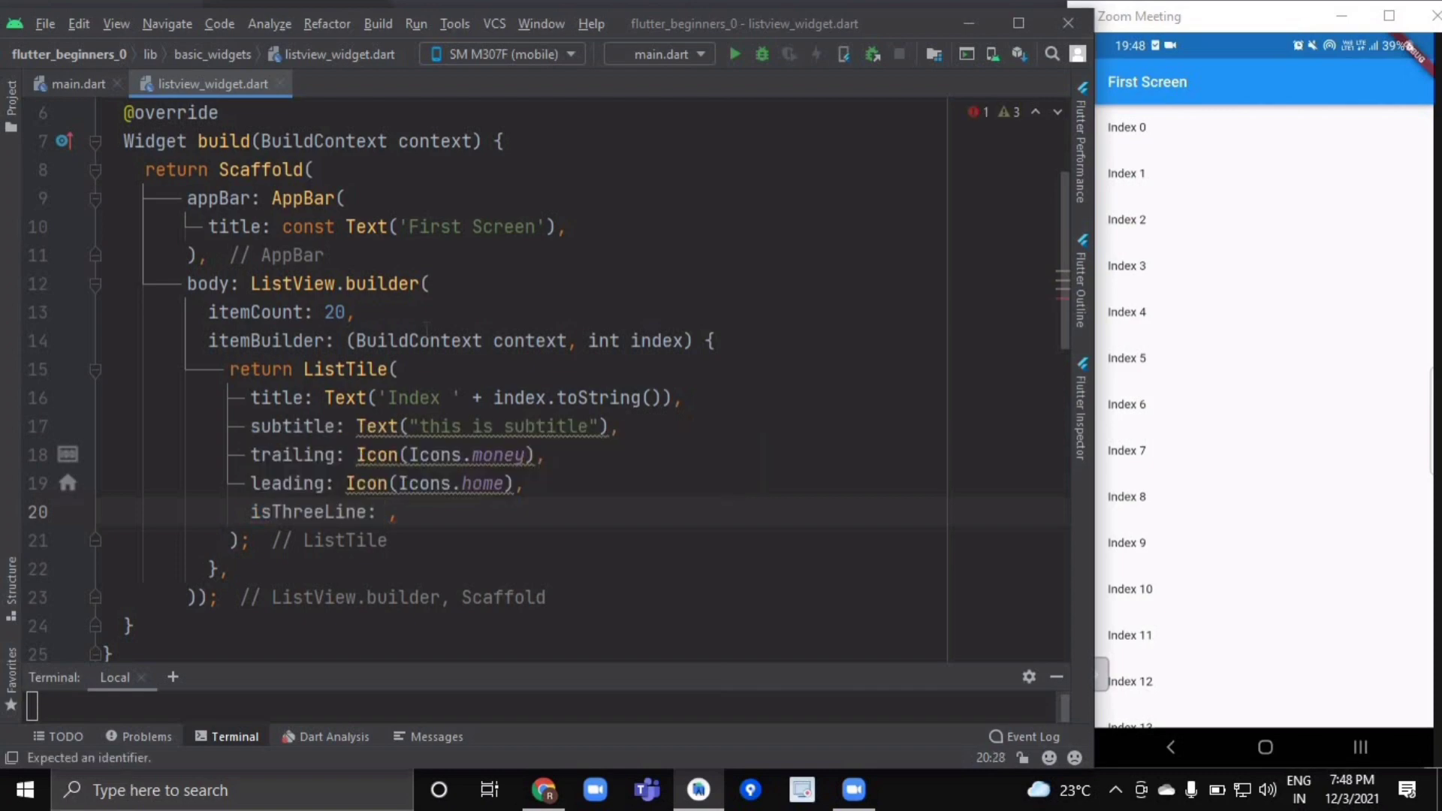
text(true)
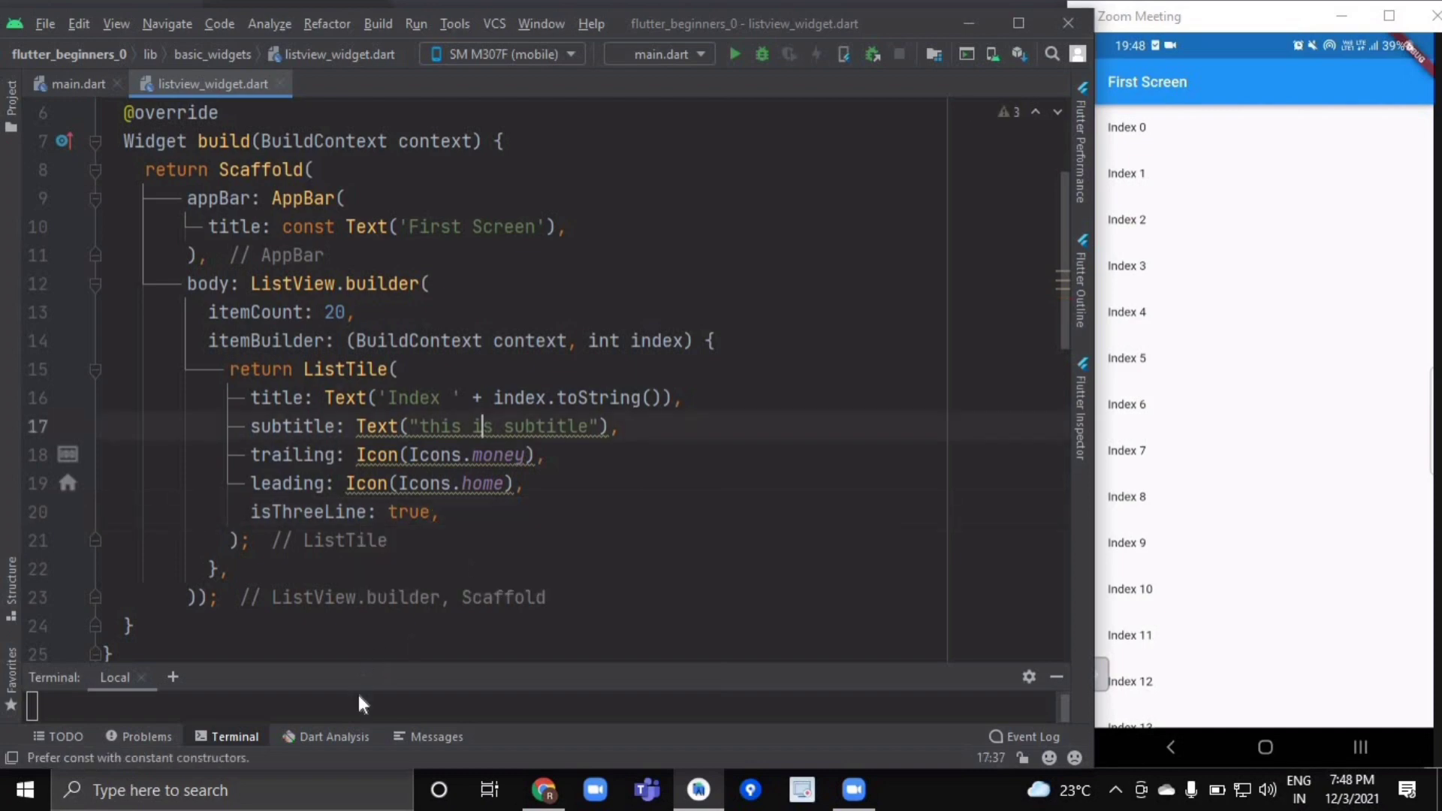
Hot reload so the phone shows tiles with home icons and subtitles
click(814, 54)
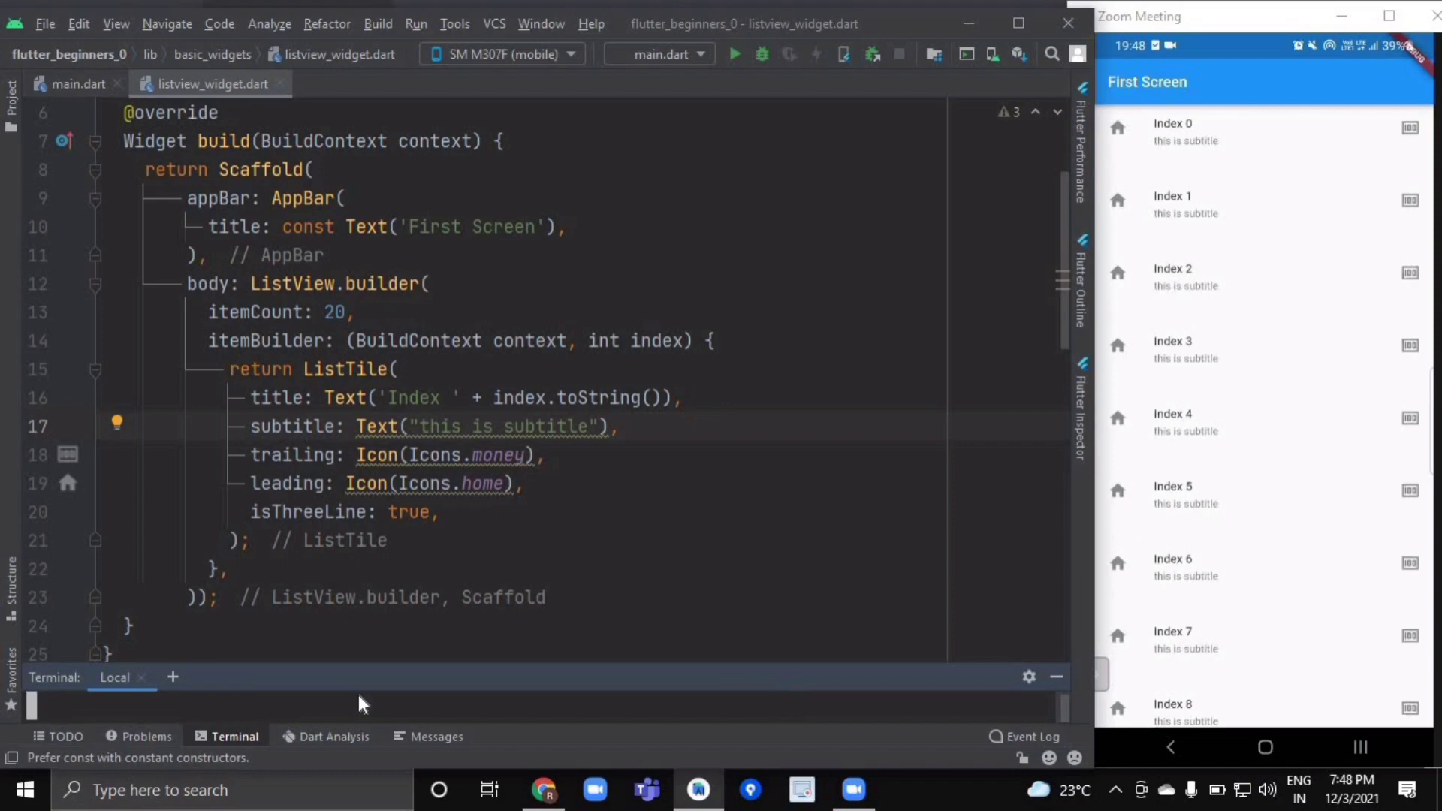
scroll(down, 3)
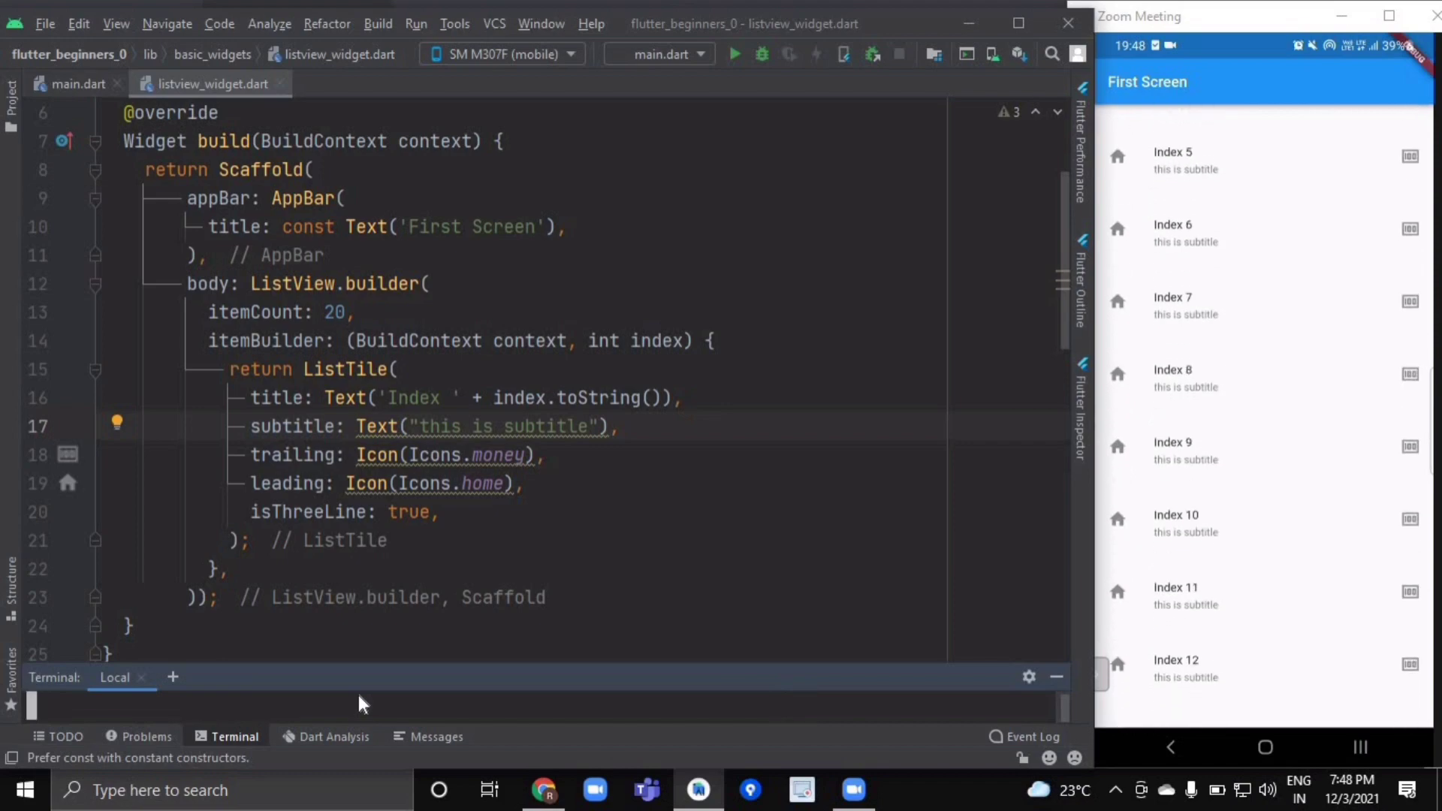